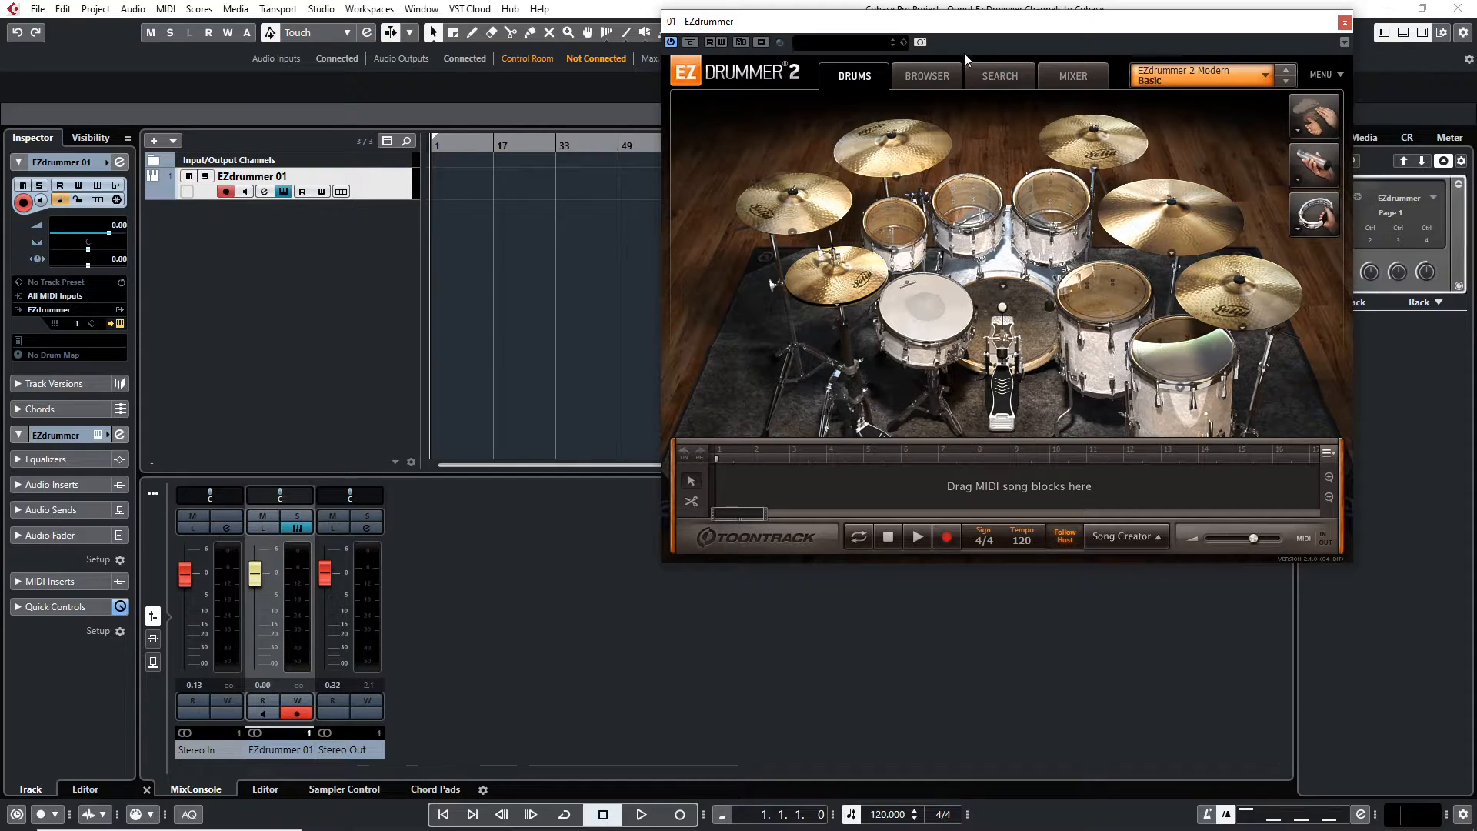
Show EZdrummer 2's Search page listing the verse, bridge and chorus groove patterns.
{"action": "left_click", "coordinate": [999, 76]}
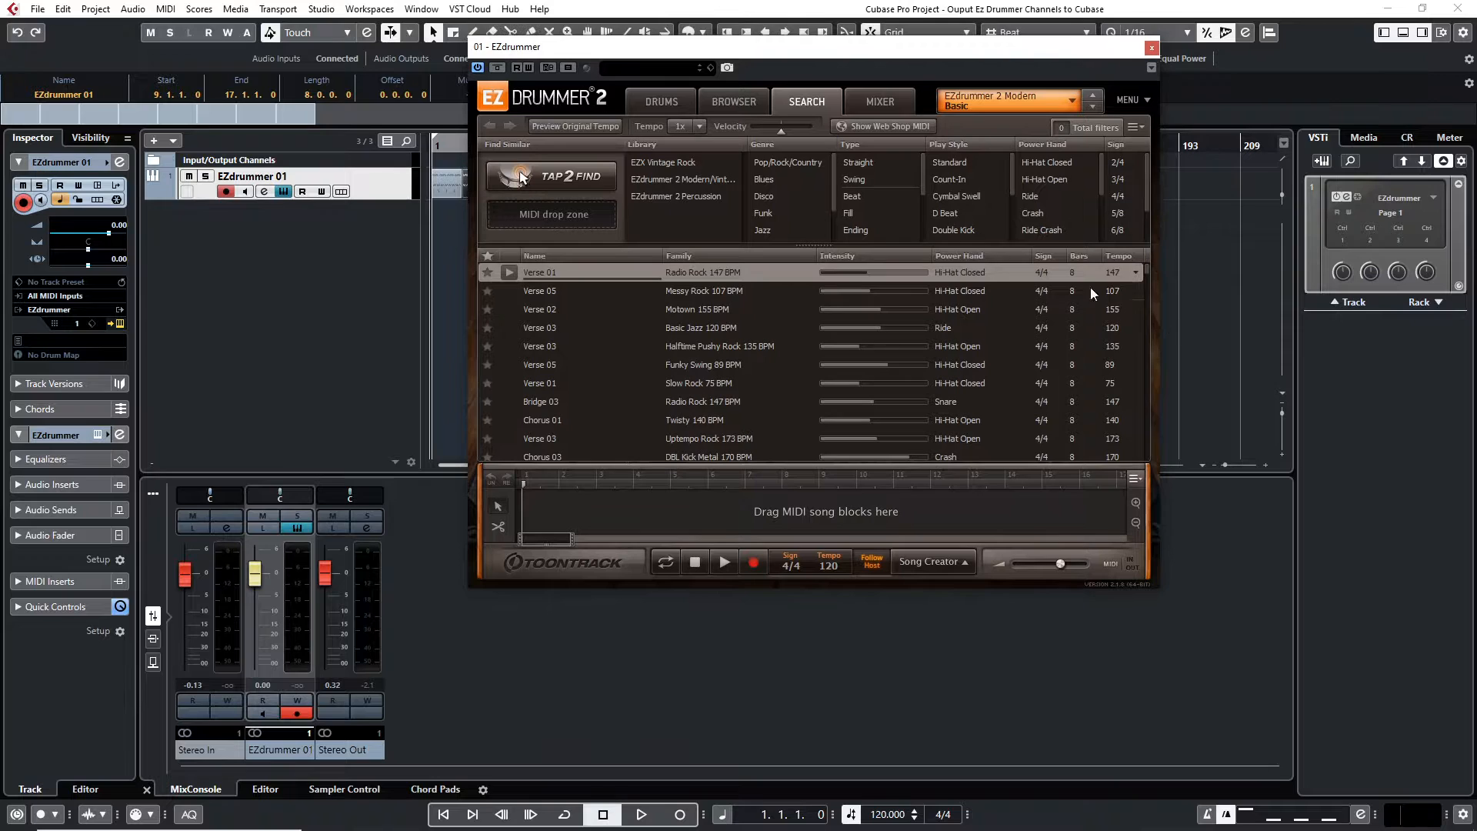
Switch EZdrummer 2 to its Mixer page showing the kit's channel faders.
{"action": "left_click", "coordinate": [879, 101]}
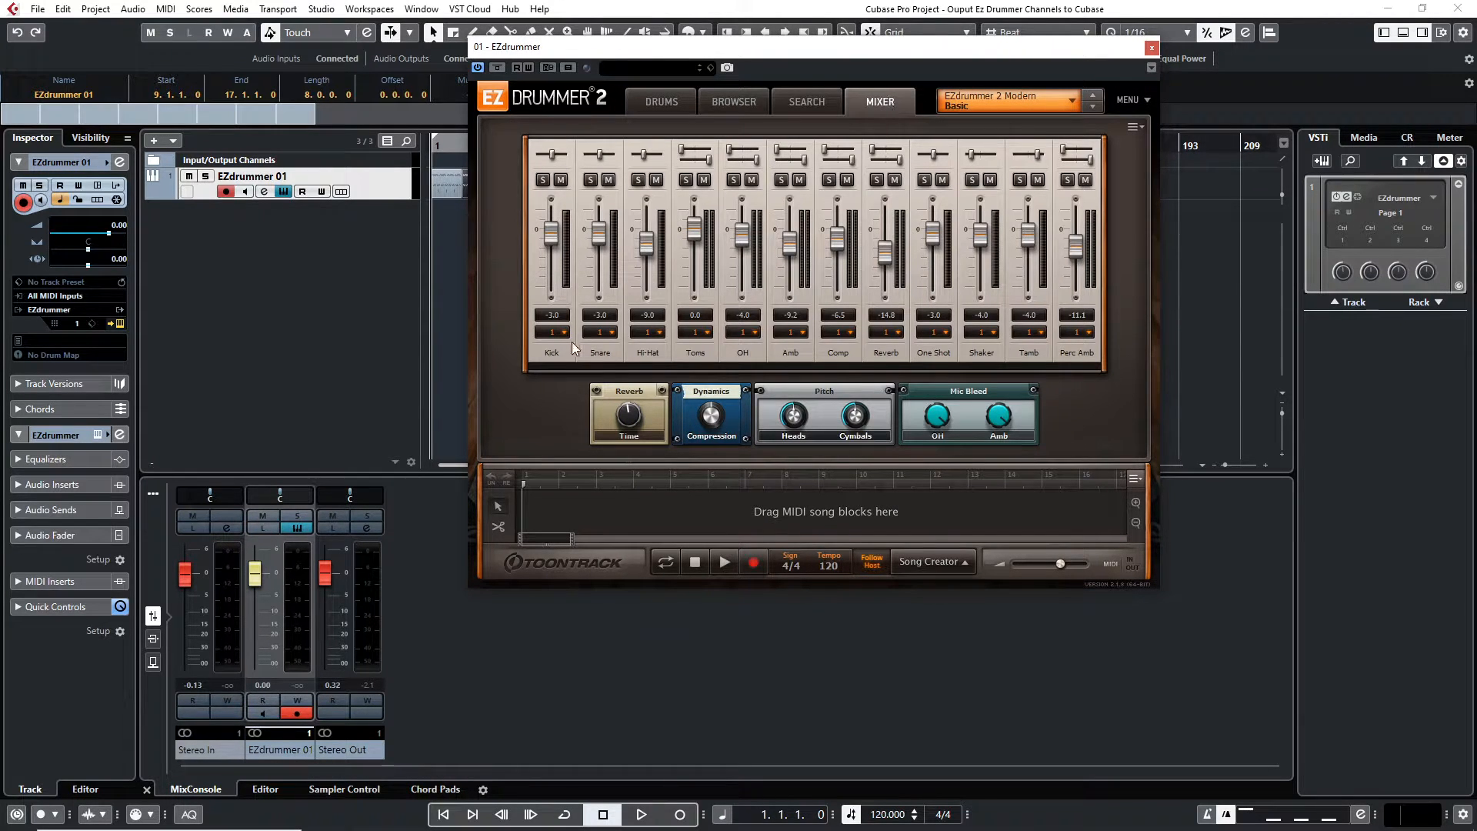
{"action": "mouse_move", "coordinate": [1109, 294]}
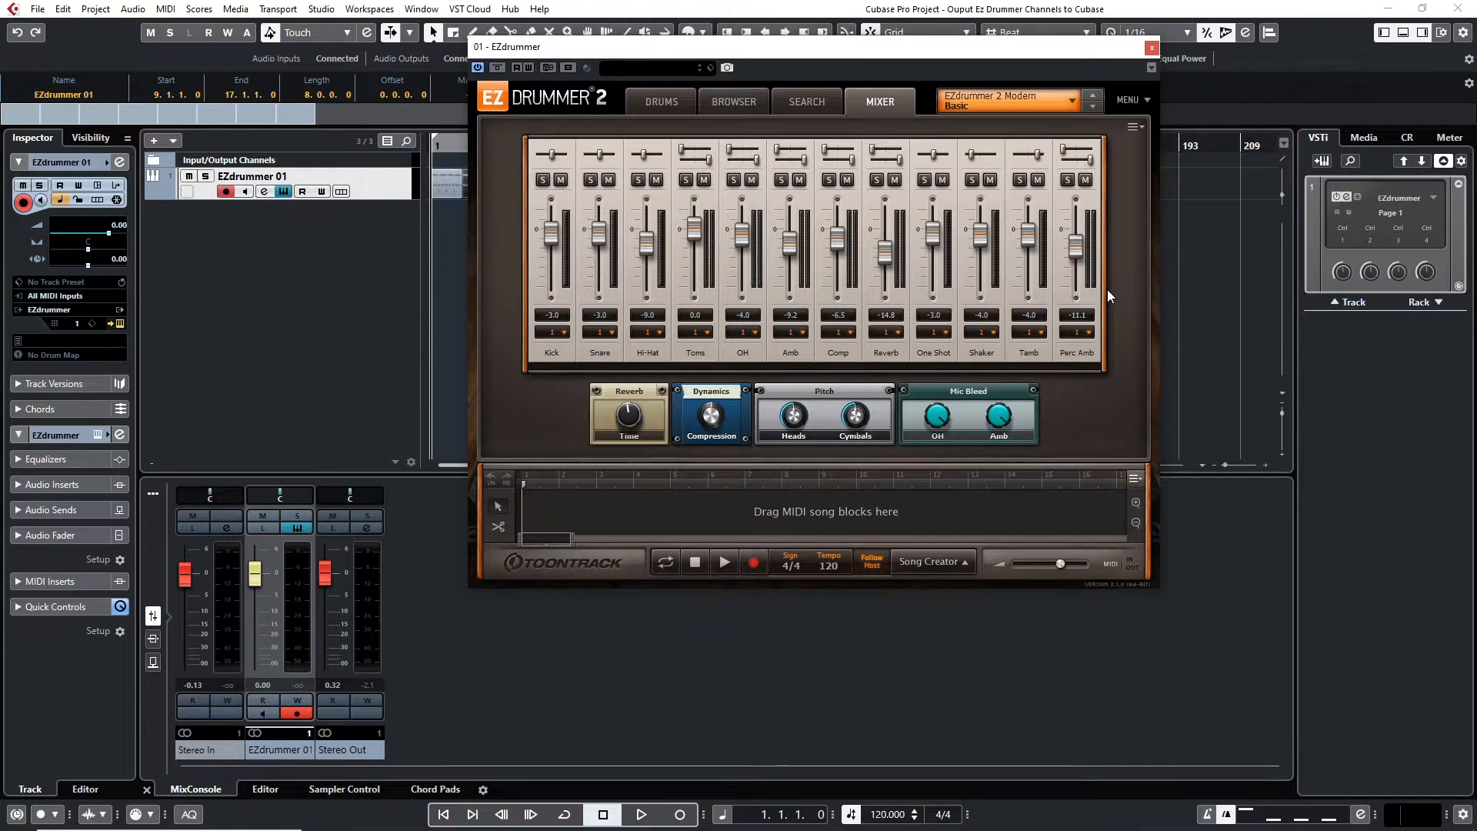
{"action": "mouse_move", "coordinate": [563, 337]}
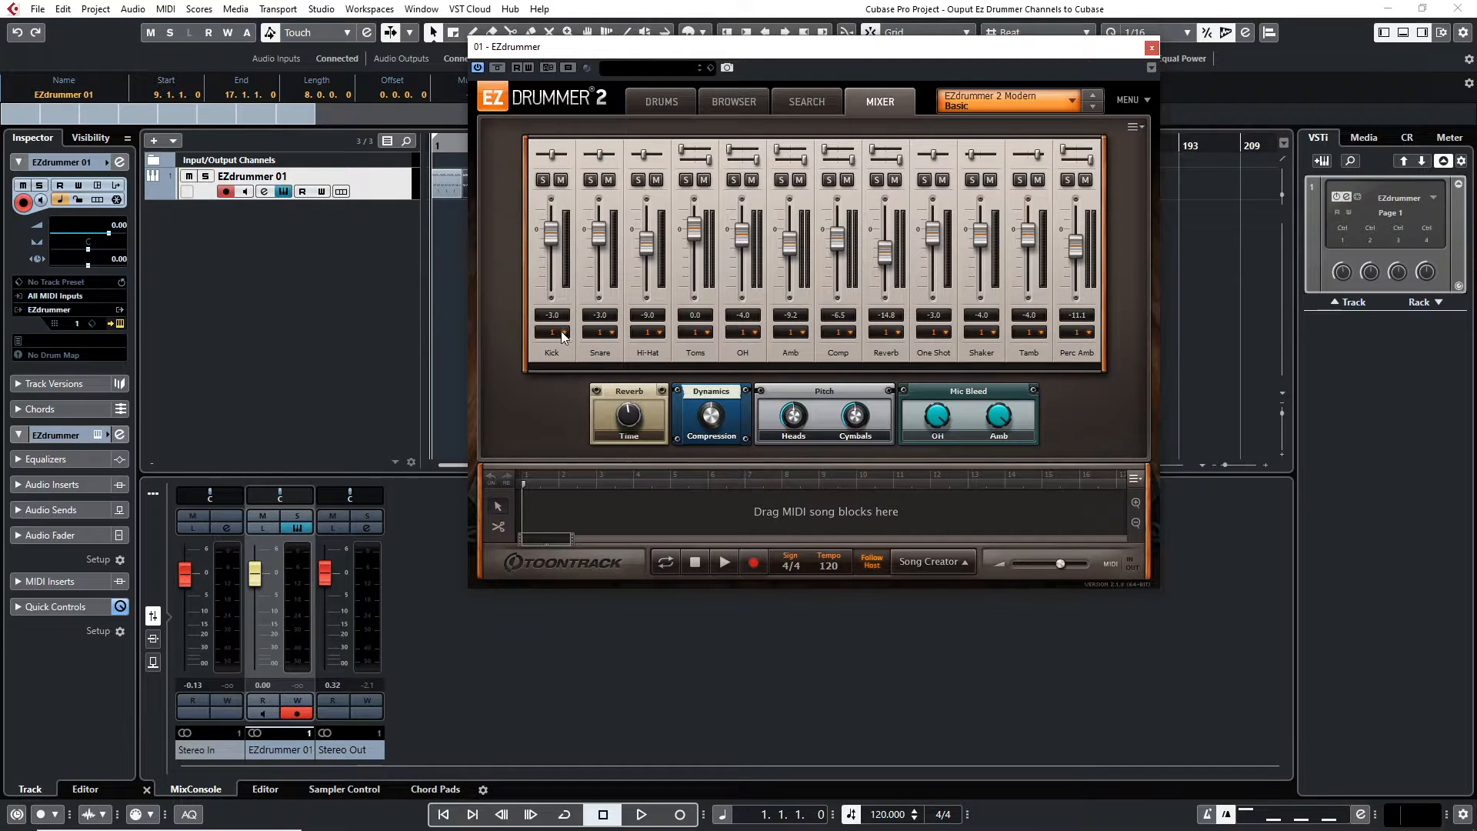
{"action": "mouse_move", "coordinate": [1092, 336]}
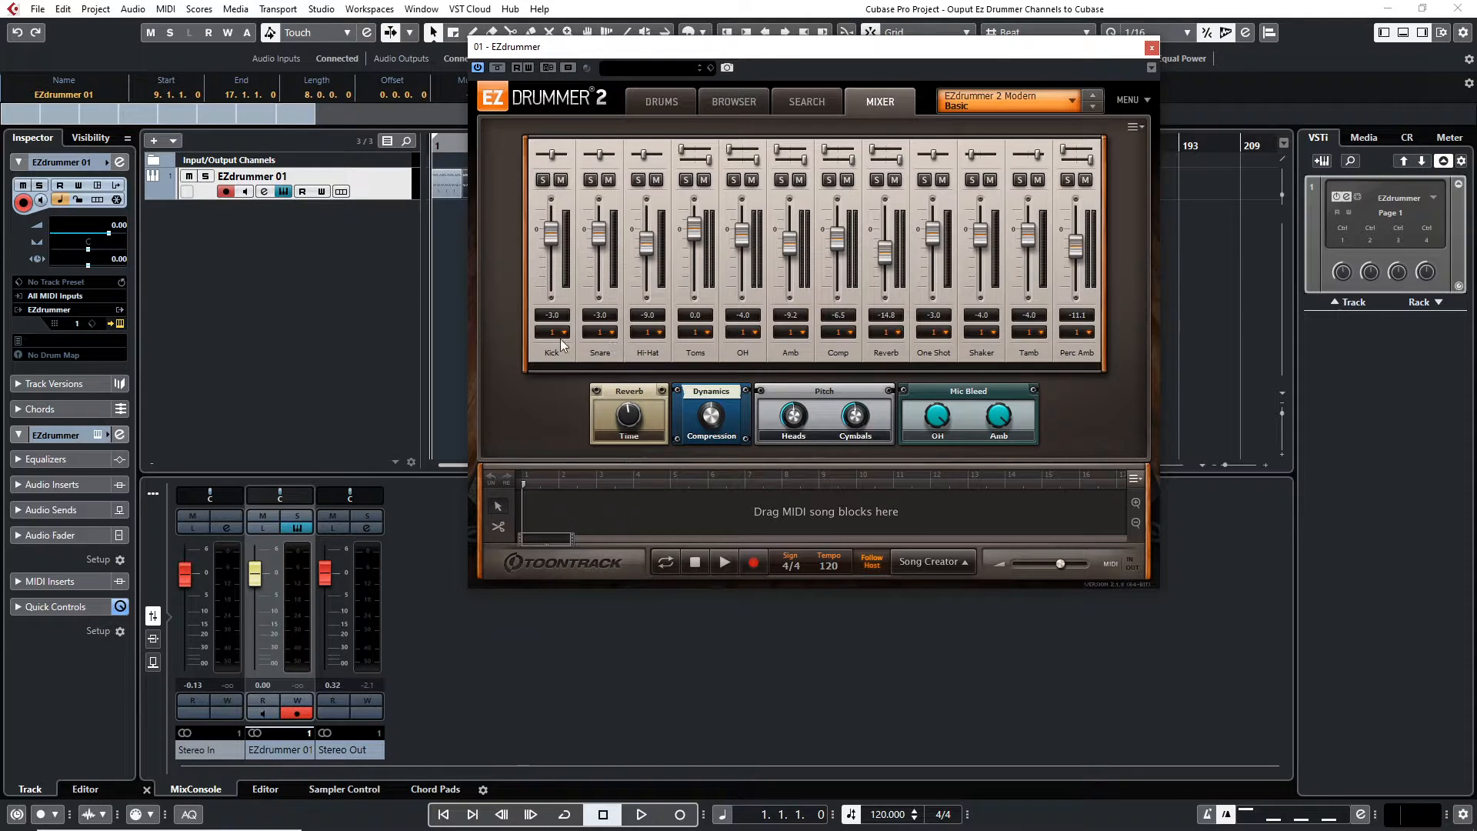
{"action": "mouse_move", "coordinate": [552, 332]}
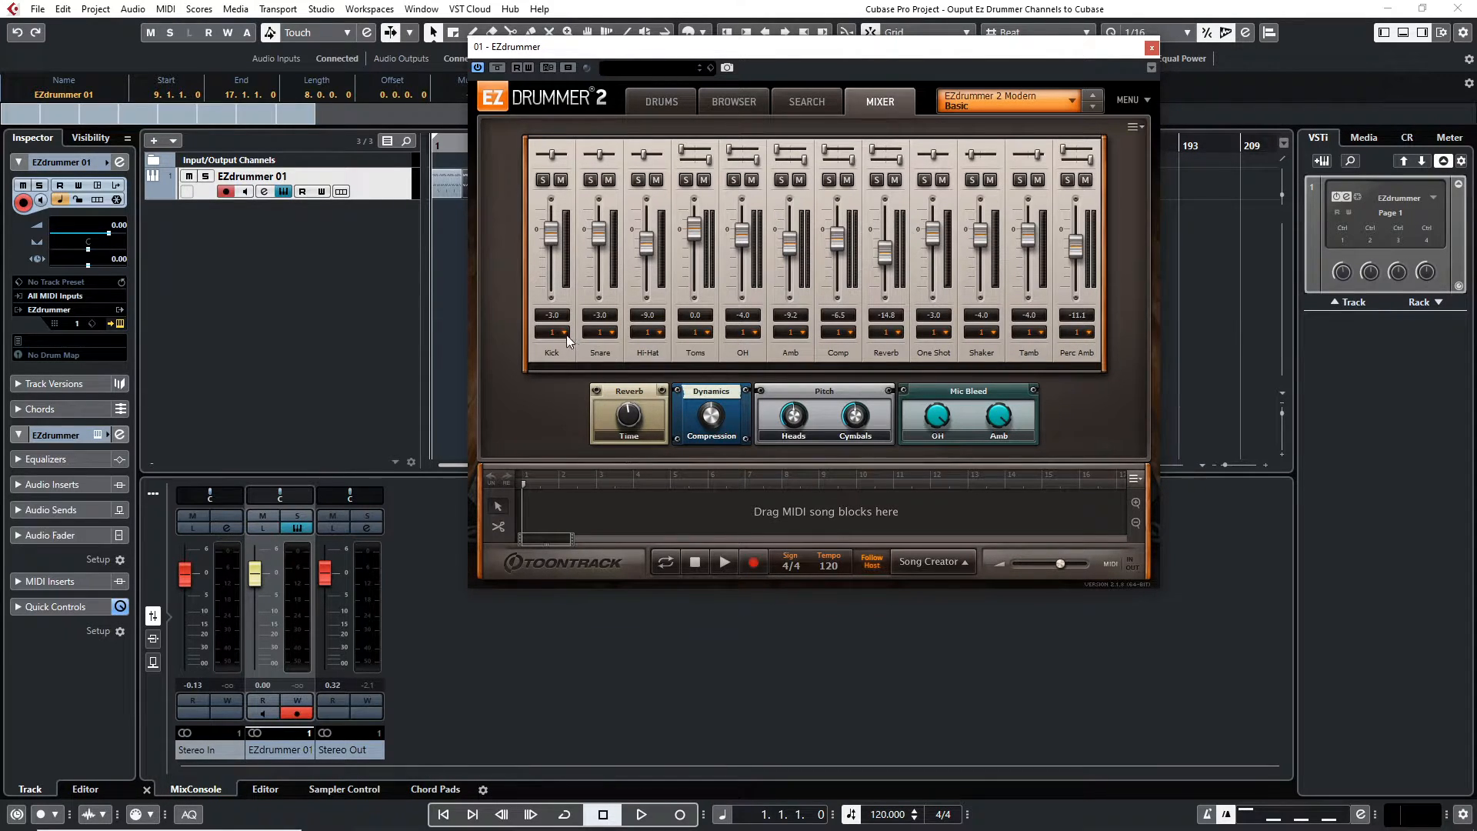
{"action": "mouse_move", "coordinate": [552, 332]}
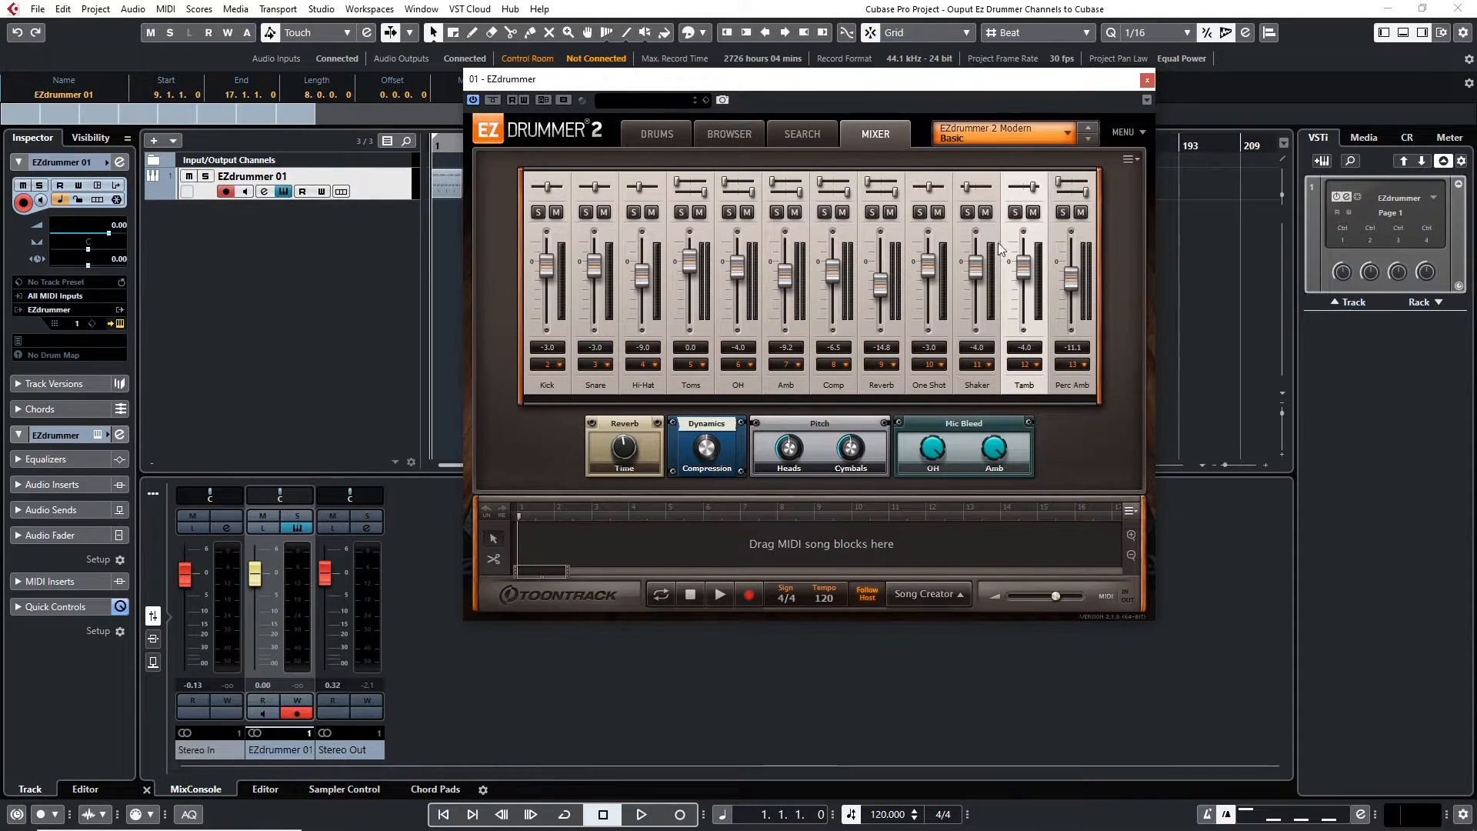
{"action": "mouse_move", "coordinate": [1408, 193]}
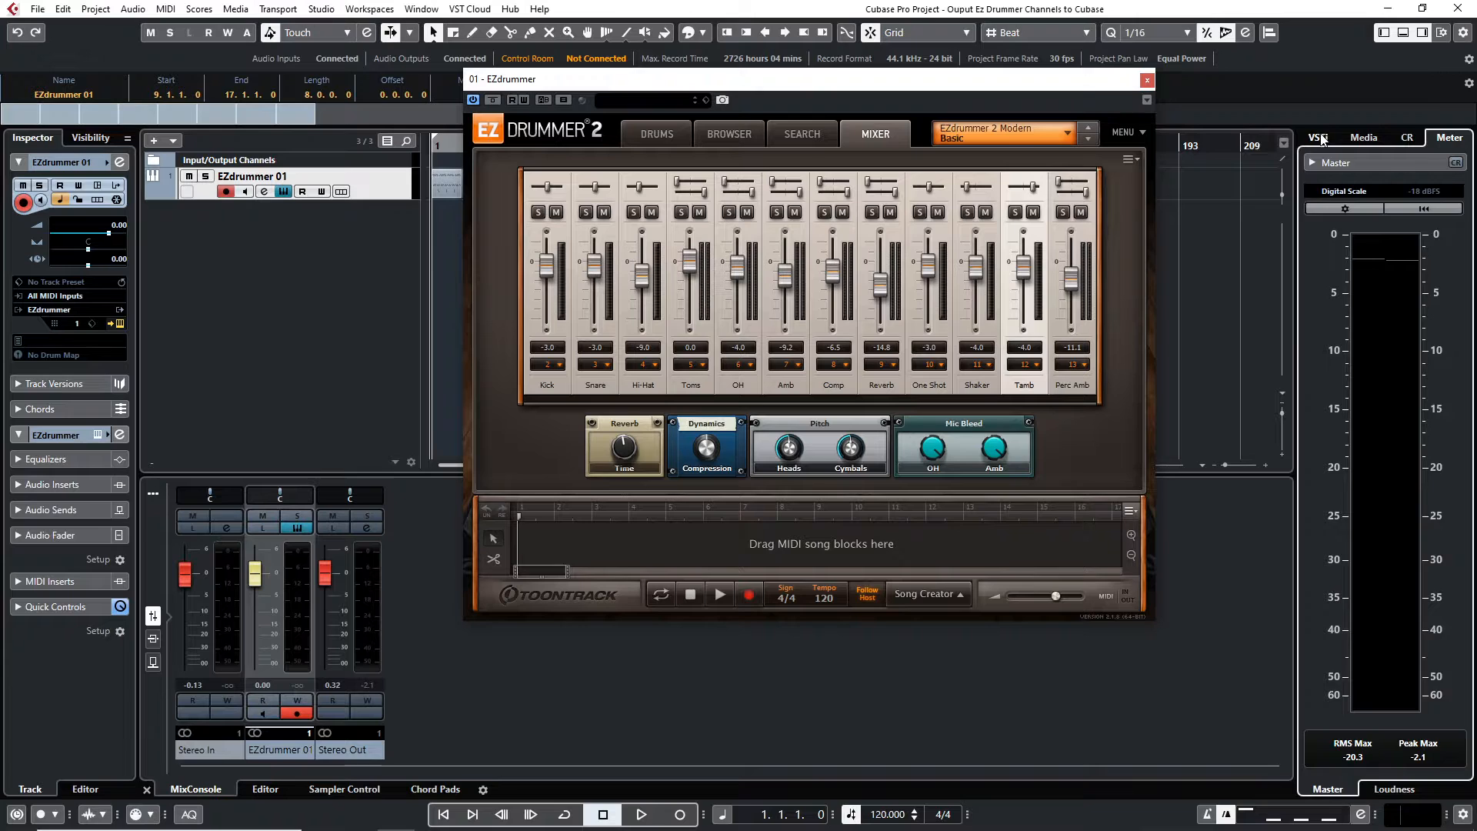
Activate EZdrummer's outputs EZ2 through EZ13 from the VST Instruments rack, leaving EZ14 off.
{"action": "left_click", "coordinate": [1317, 138]}
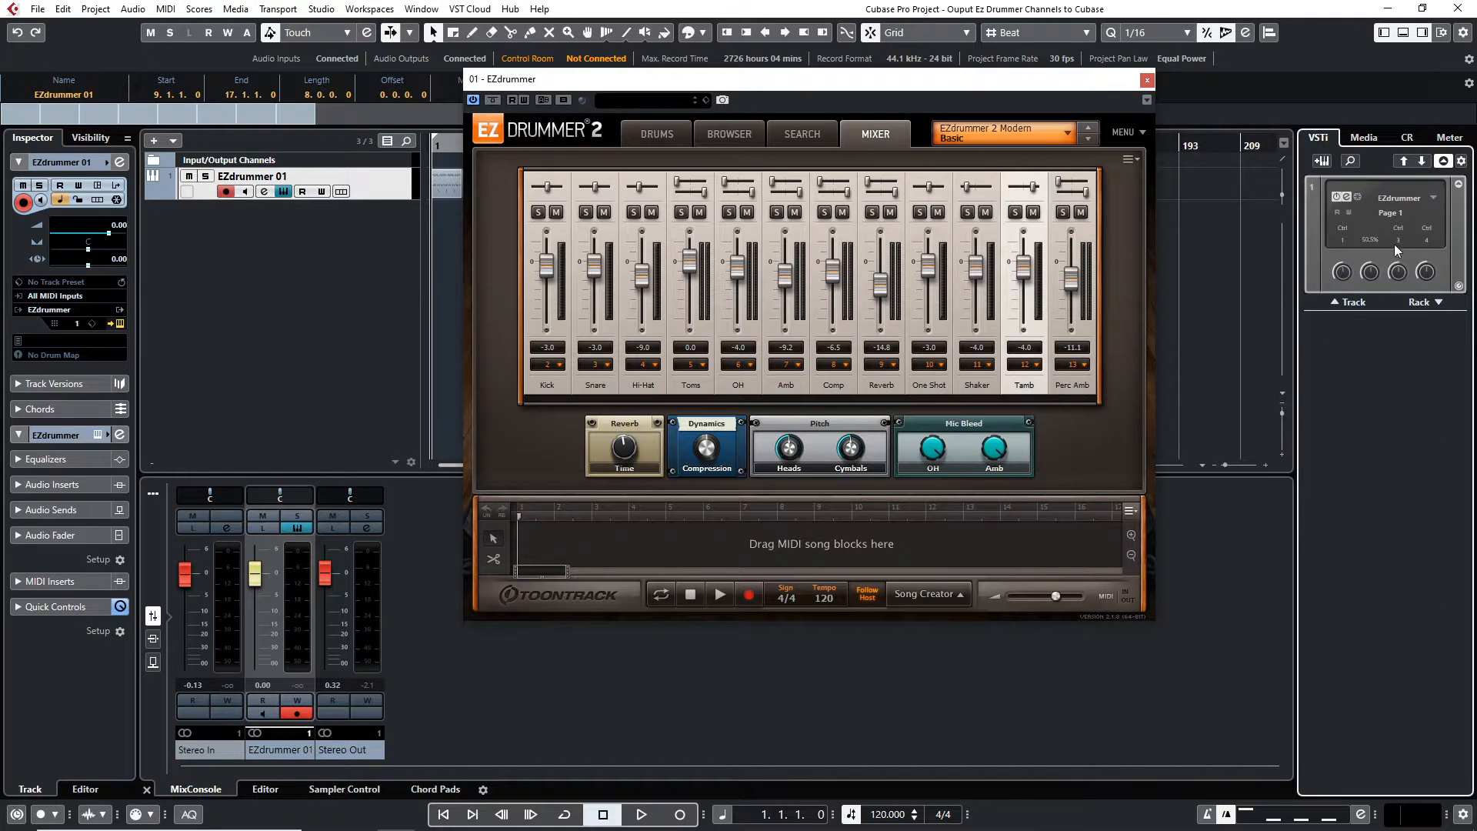
{"action": "left_click", "coordinate": [1432, 196]}
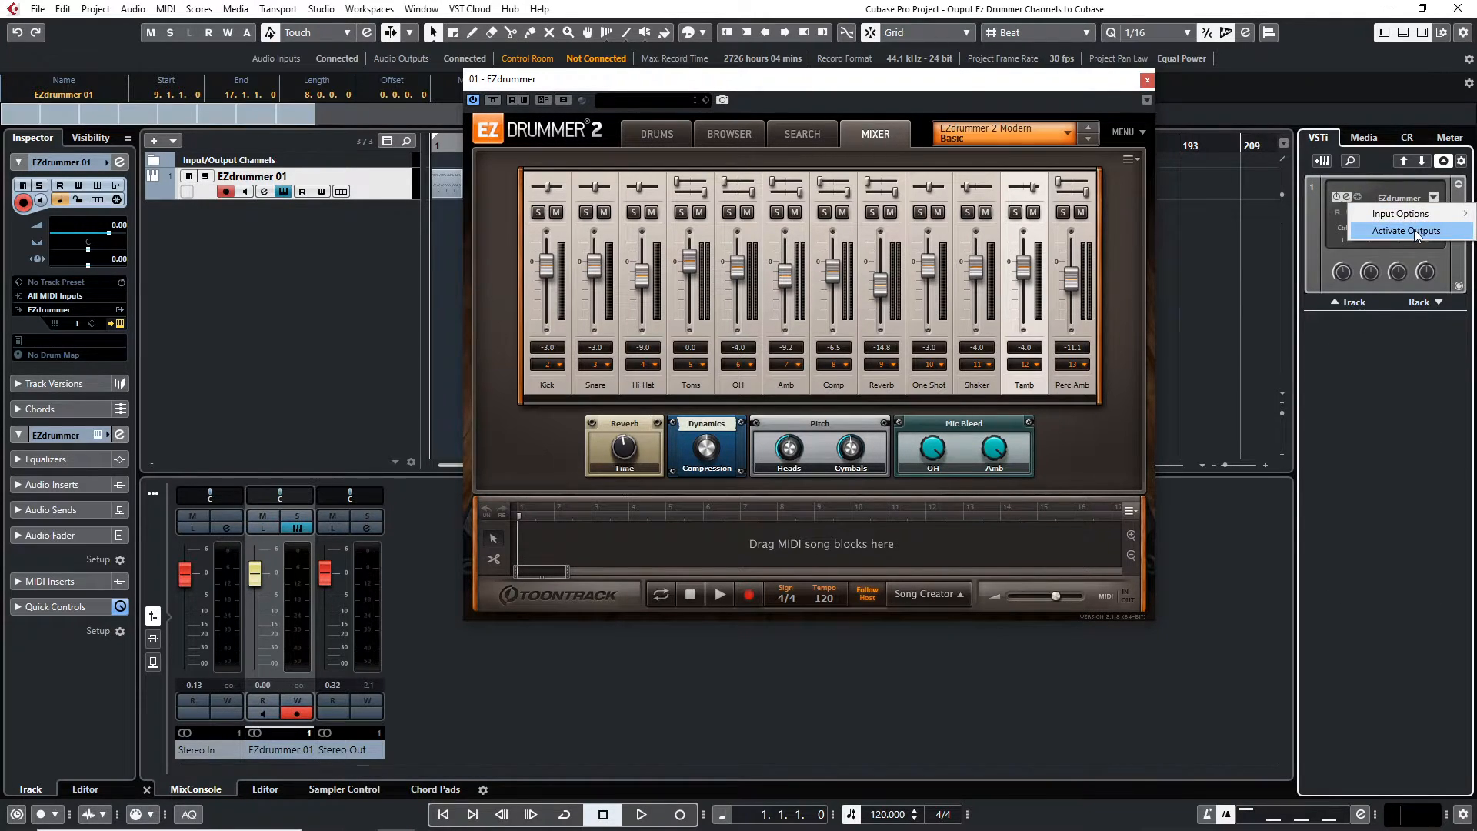
{"action": "left_click", "coordinate": [1405, 231]}
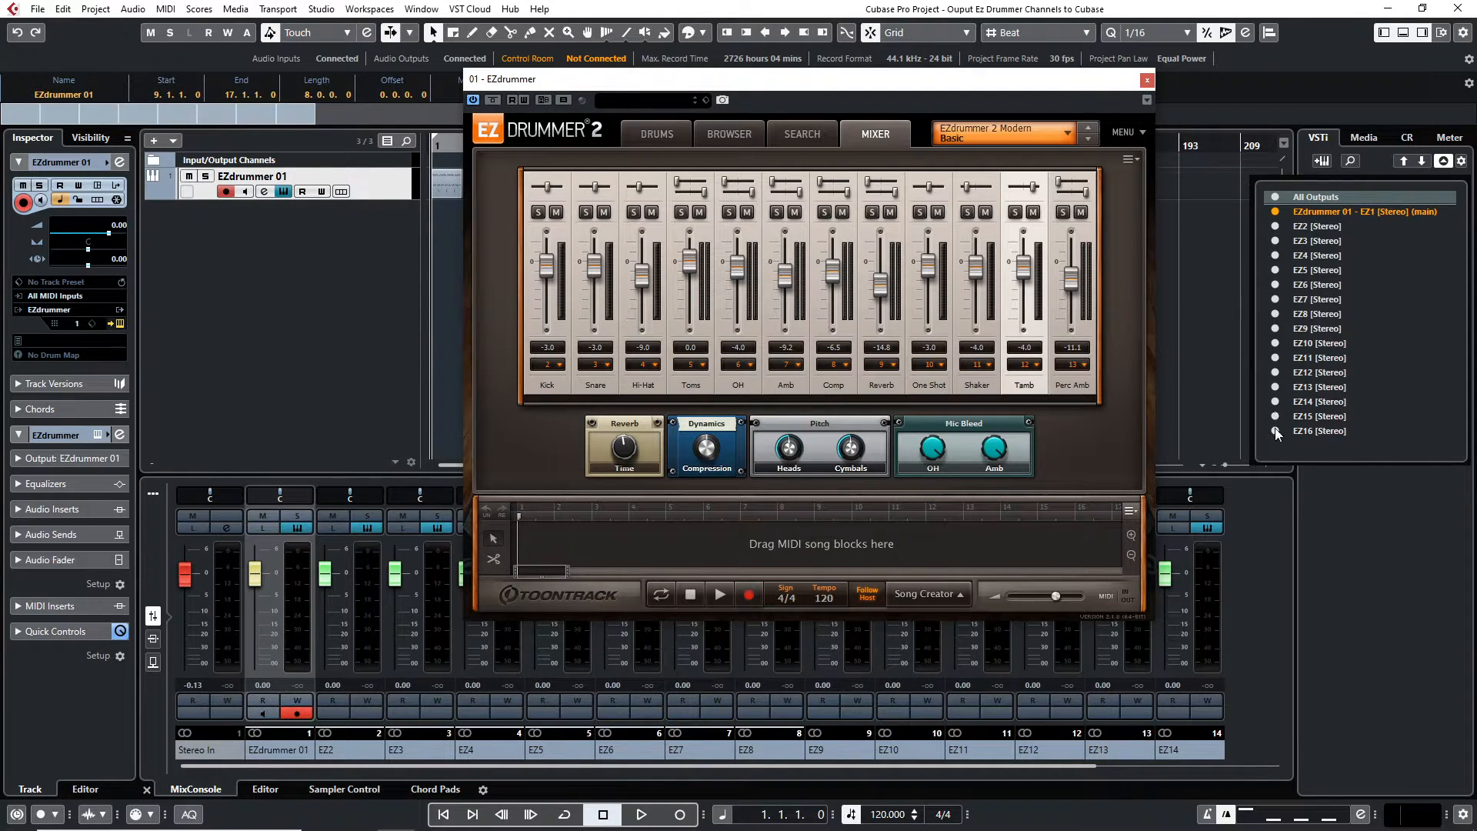
{"action": "left_click", "coordinate": [1317, 400]}
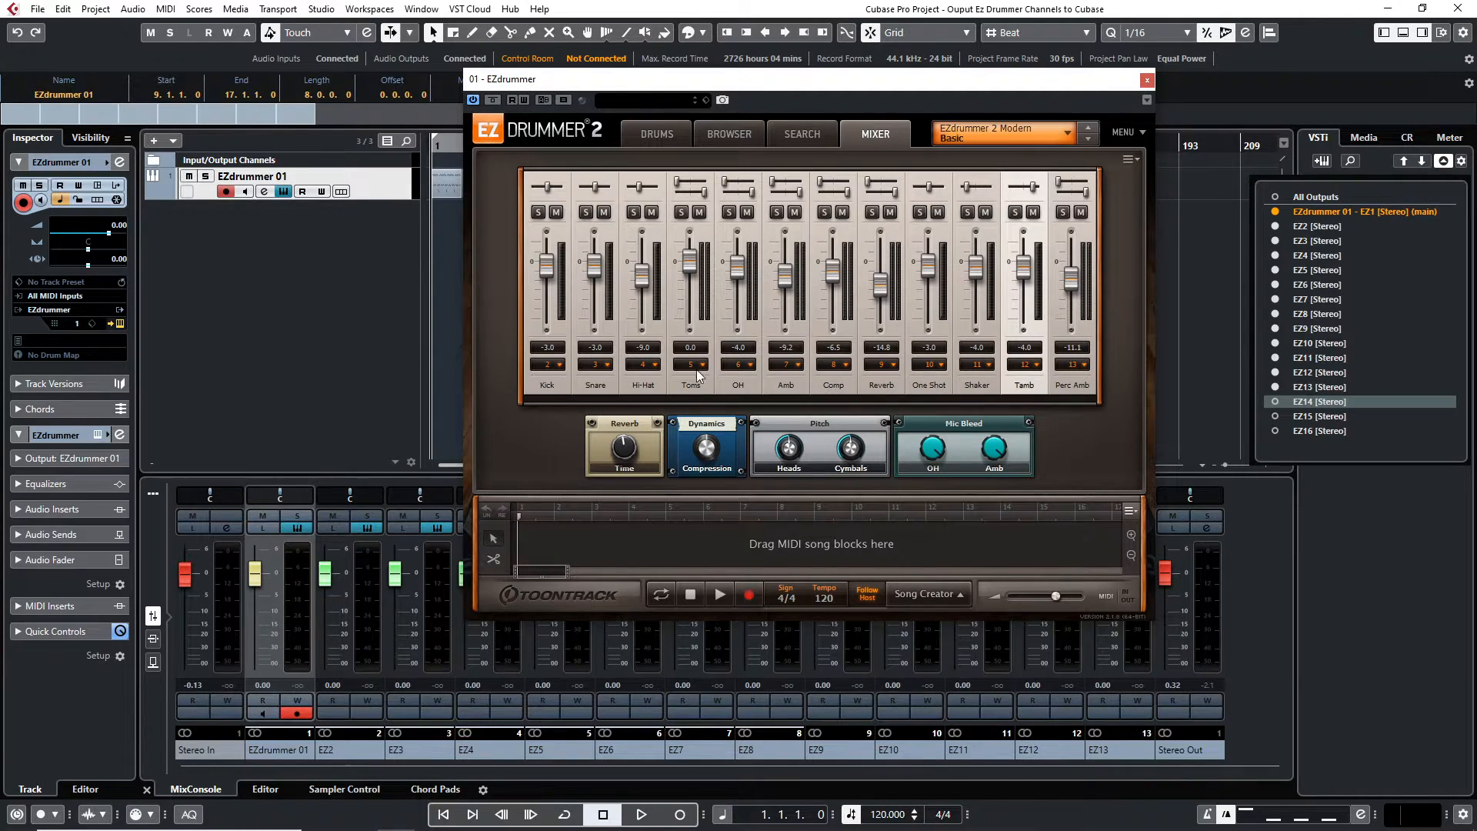
{"action": "mouse_move", "coordinate": [1137, 298]}
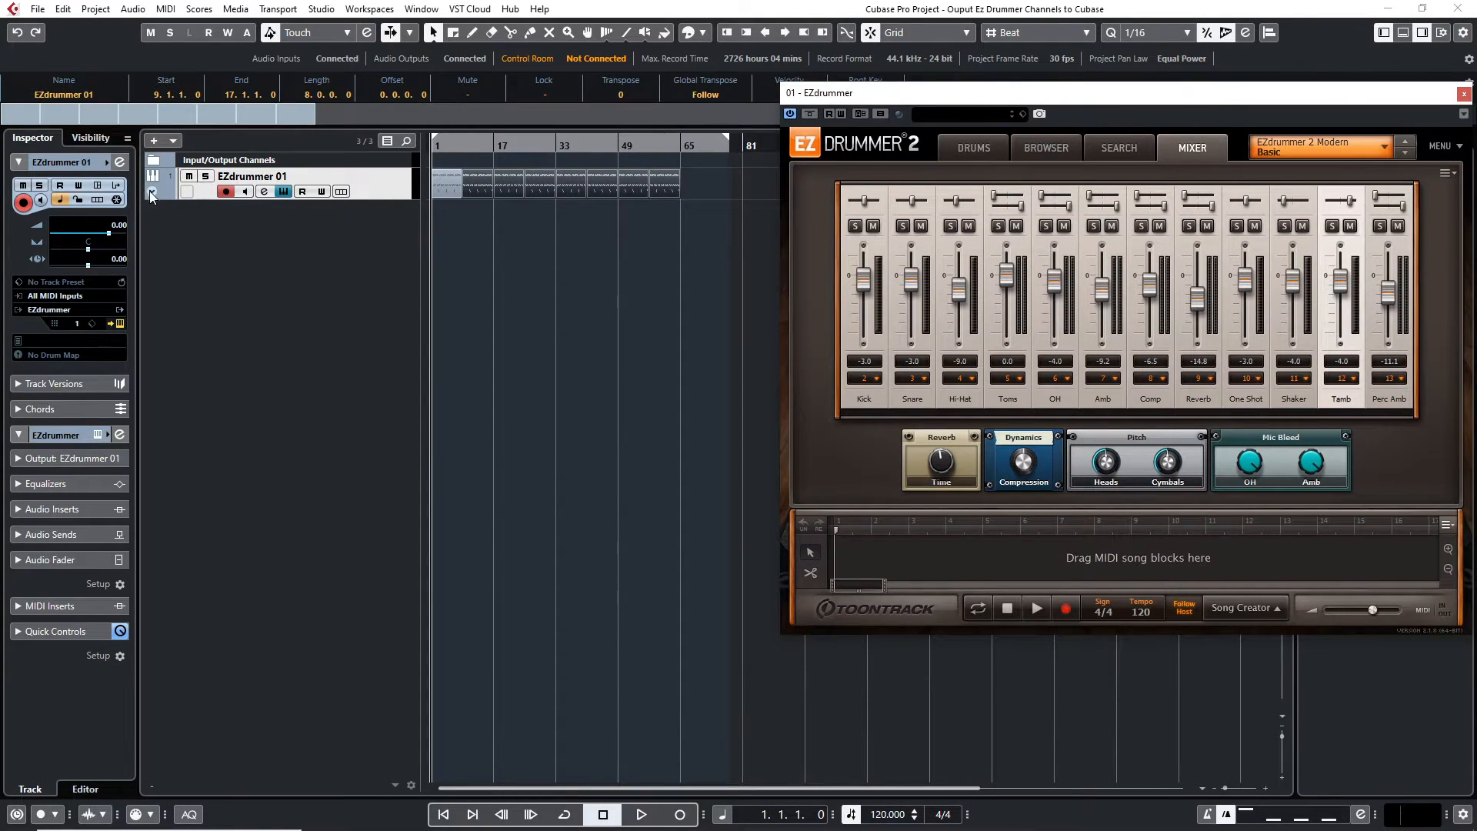
Expand the EZdrummer 01 folder track to list outputs EZ2 through EZ13.
{"action": "left_click", "coordinate": [150, 193]}
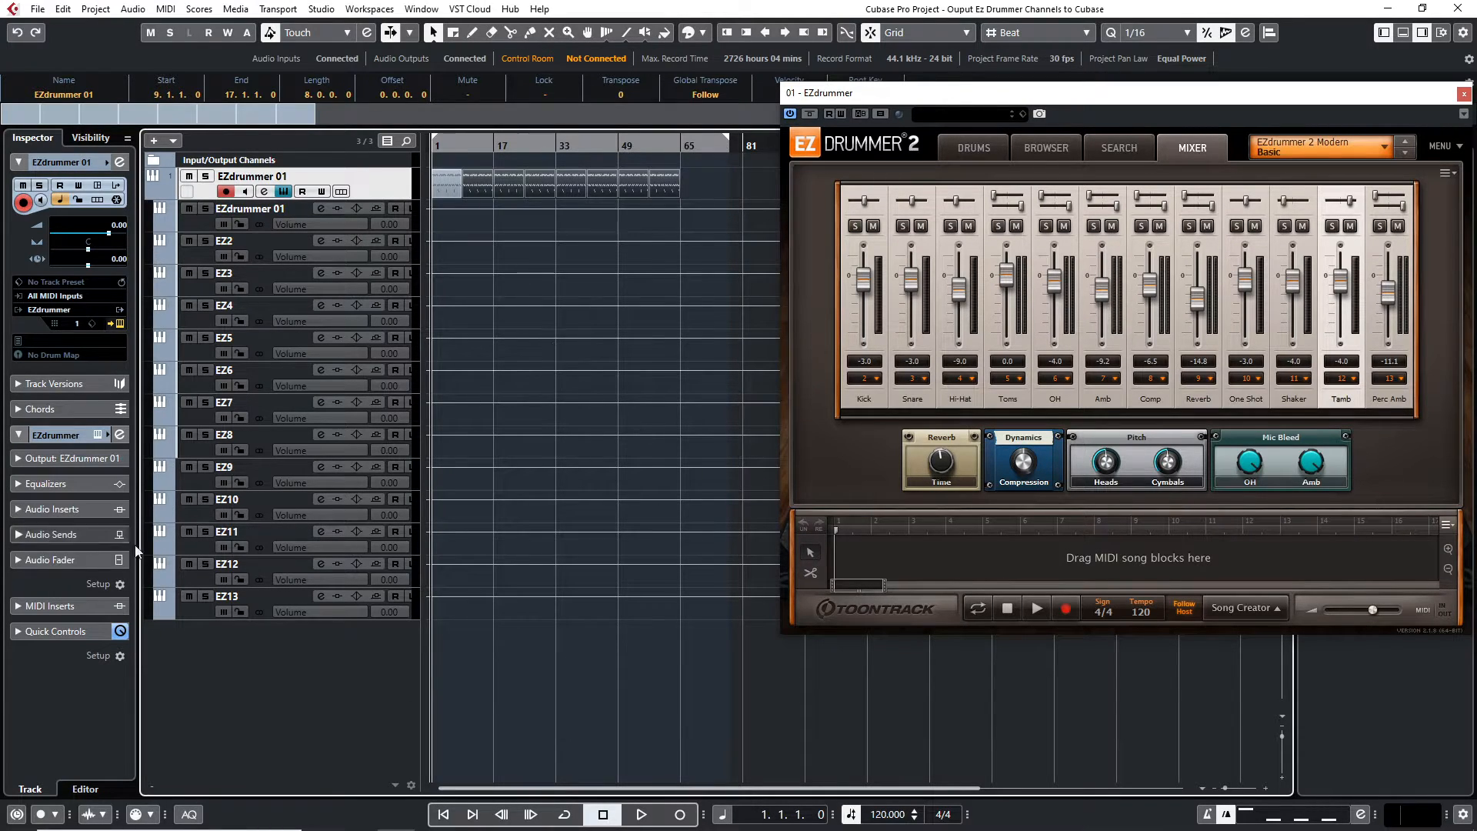
{"action": "mouse_move", "coordinate": [299, 424]}
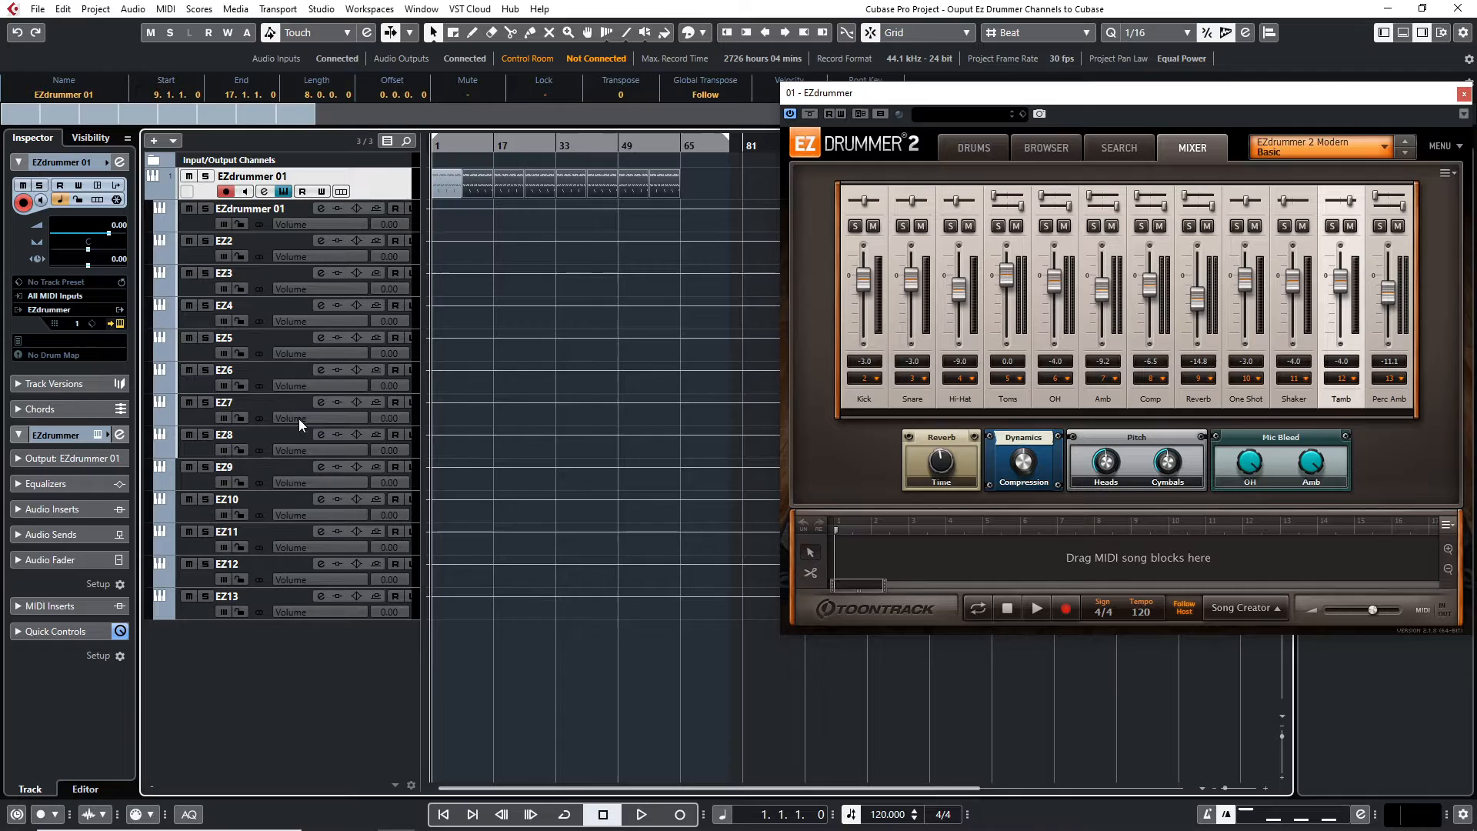
{"action": "mouse_move", "coordinate": [918, 410]}
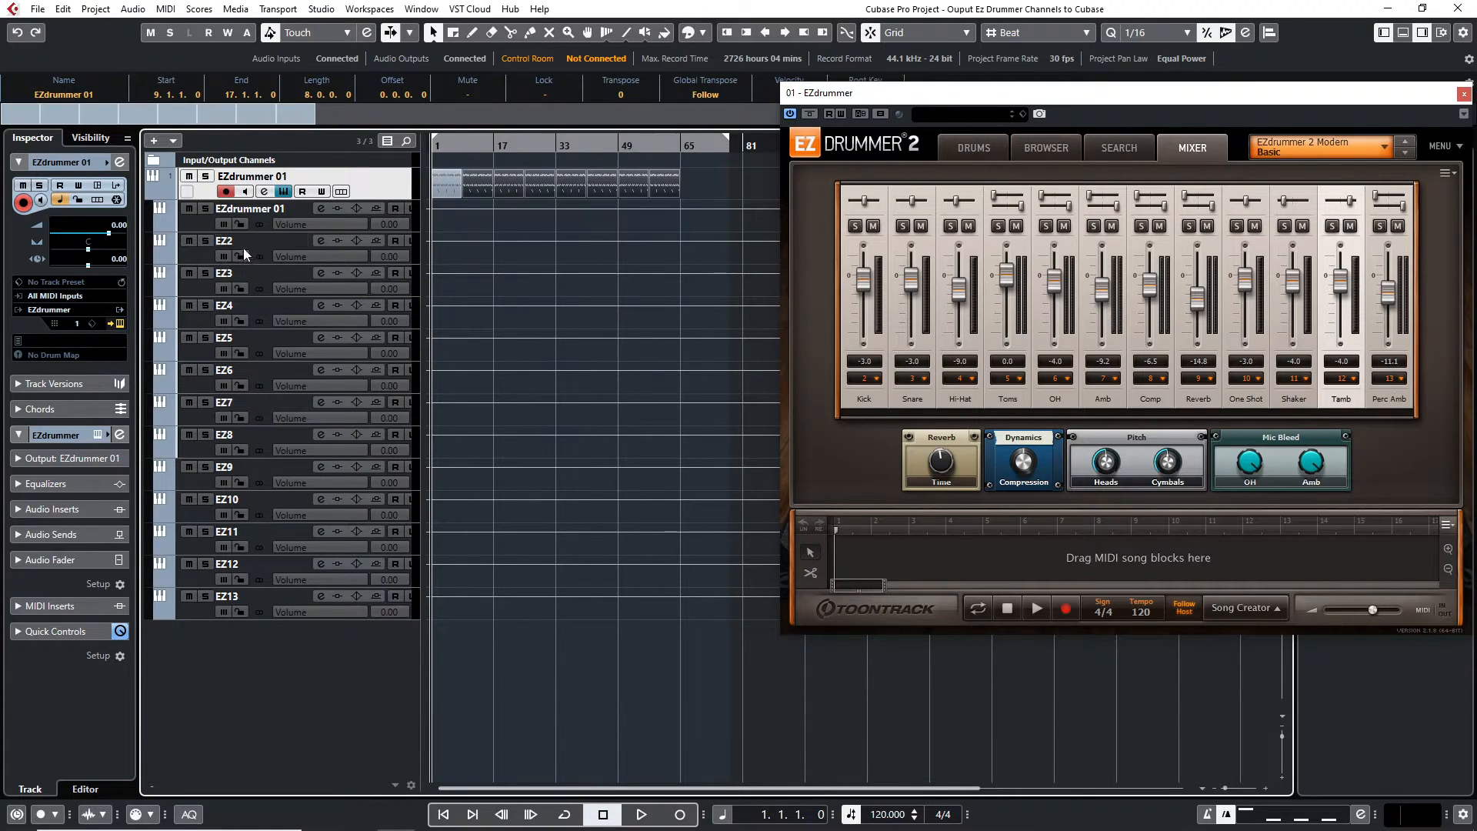
{"action": "mouse_move", "coordinate": [224, 241]}
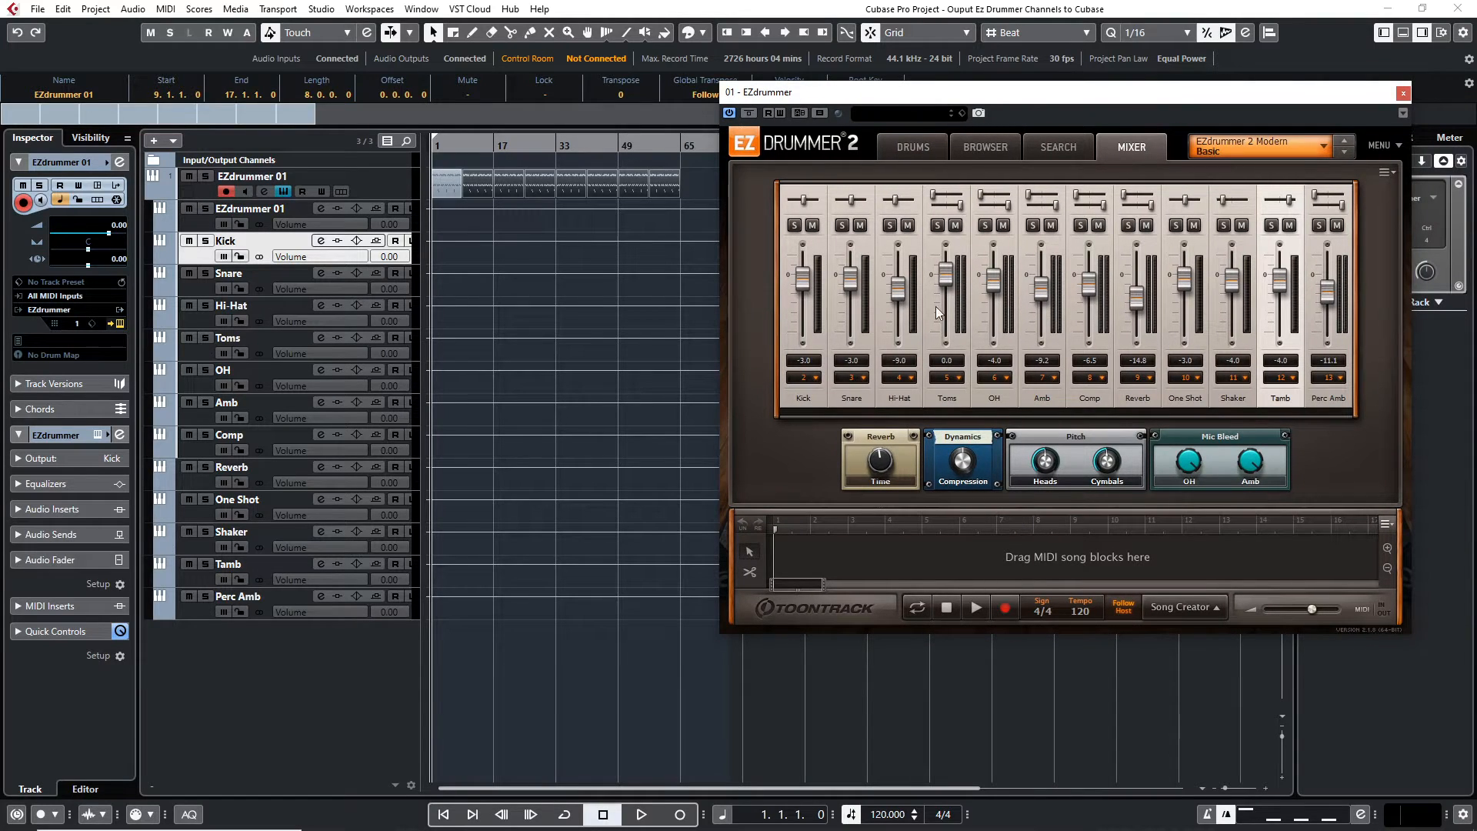
{"action": "mouse_move", "coordinate": [812, 286]}
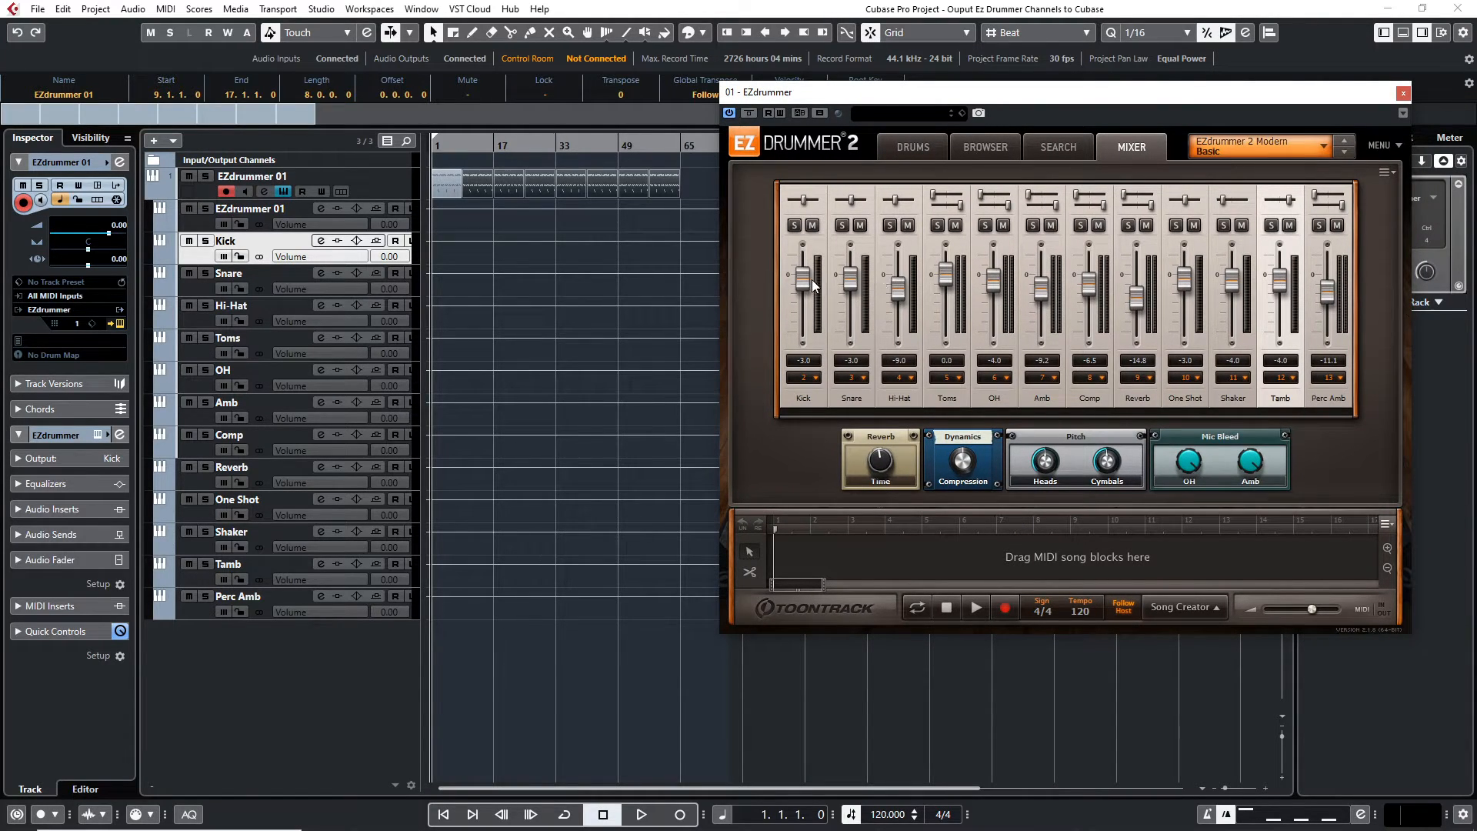
{"action": "mouse_move", "coordinate": [849, 280]}
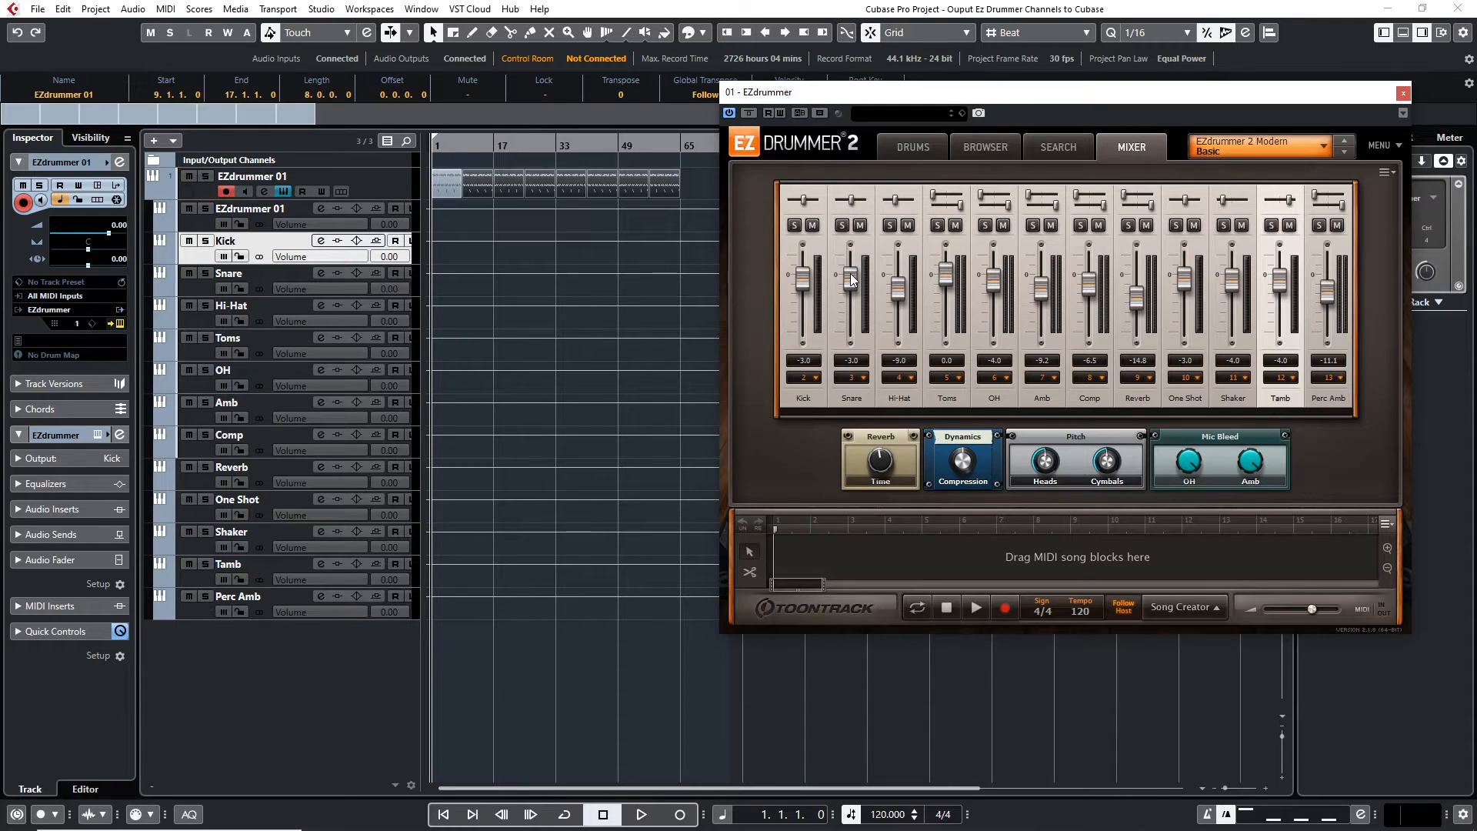
{"action": "mouse_move", "coordinate": [805, 285]}
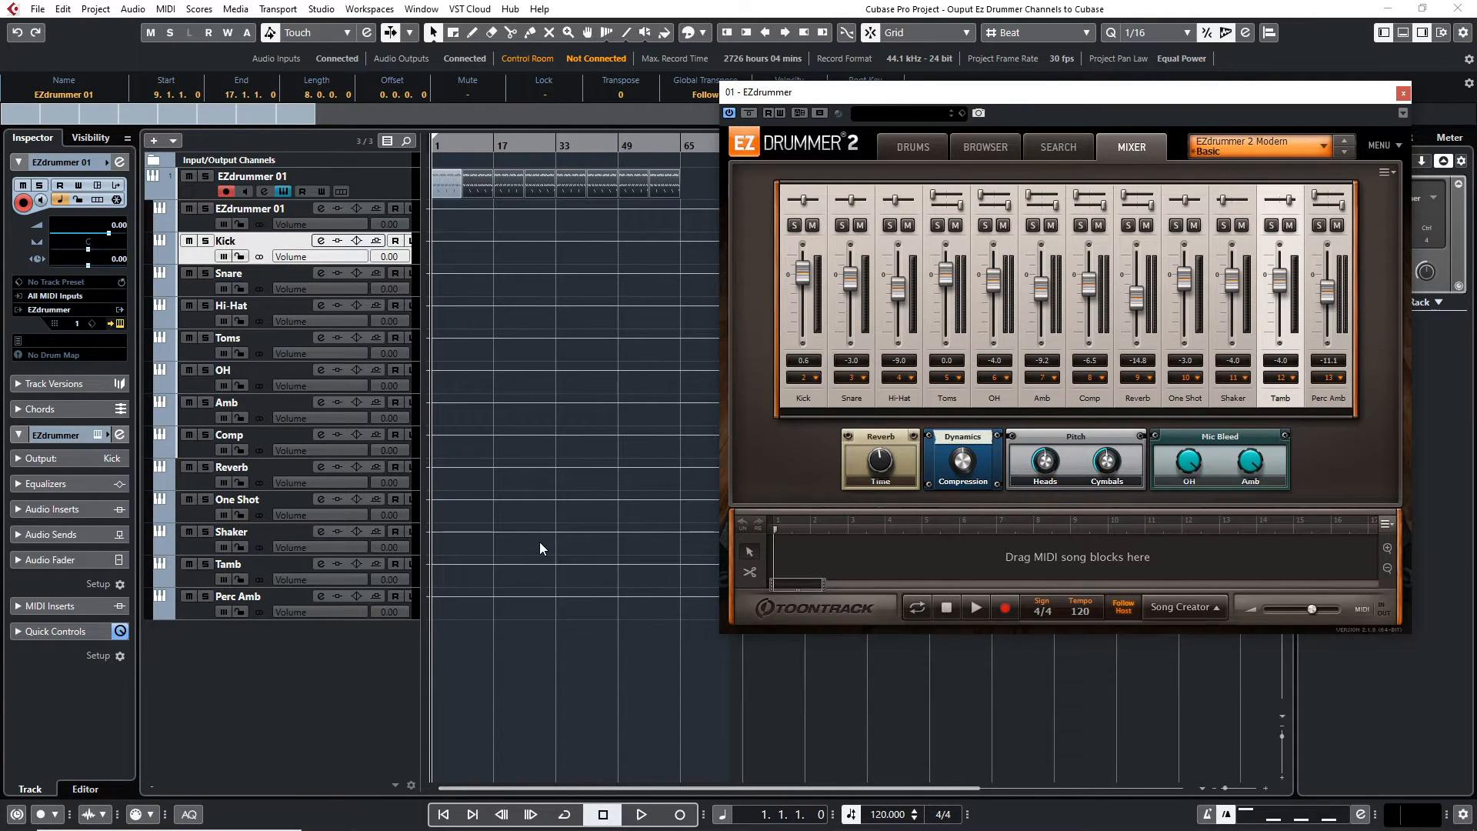
Close the EZdrummer 2 plugin window.
{"action": "left_click", "coordinate": [1403, 92]}
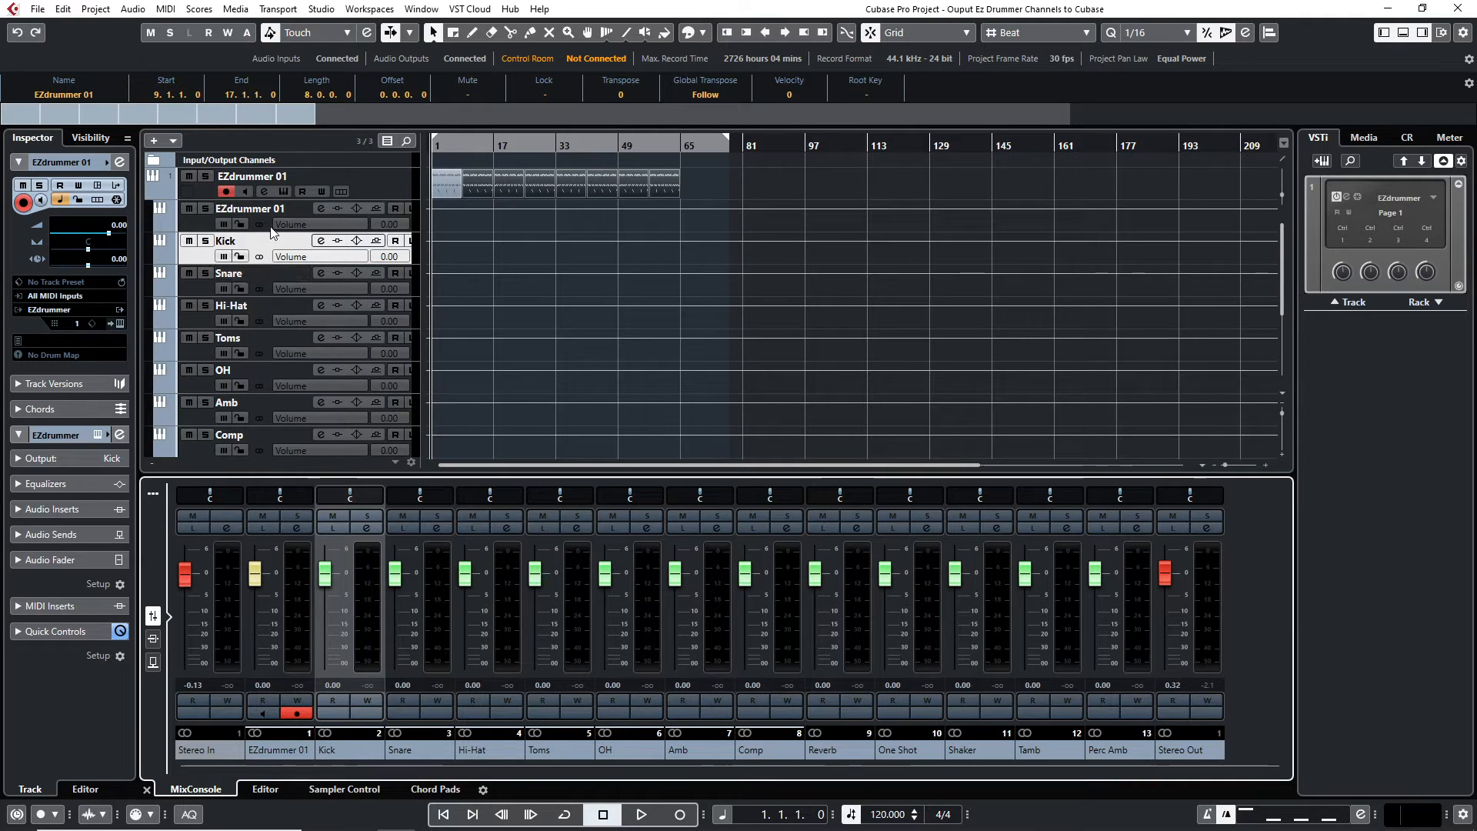
{"action": "mouse_move", "coordinate": [274, 217]}
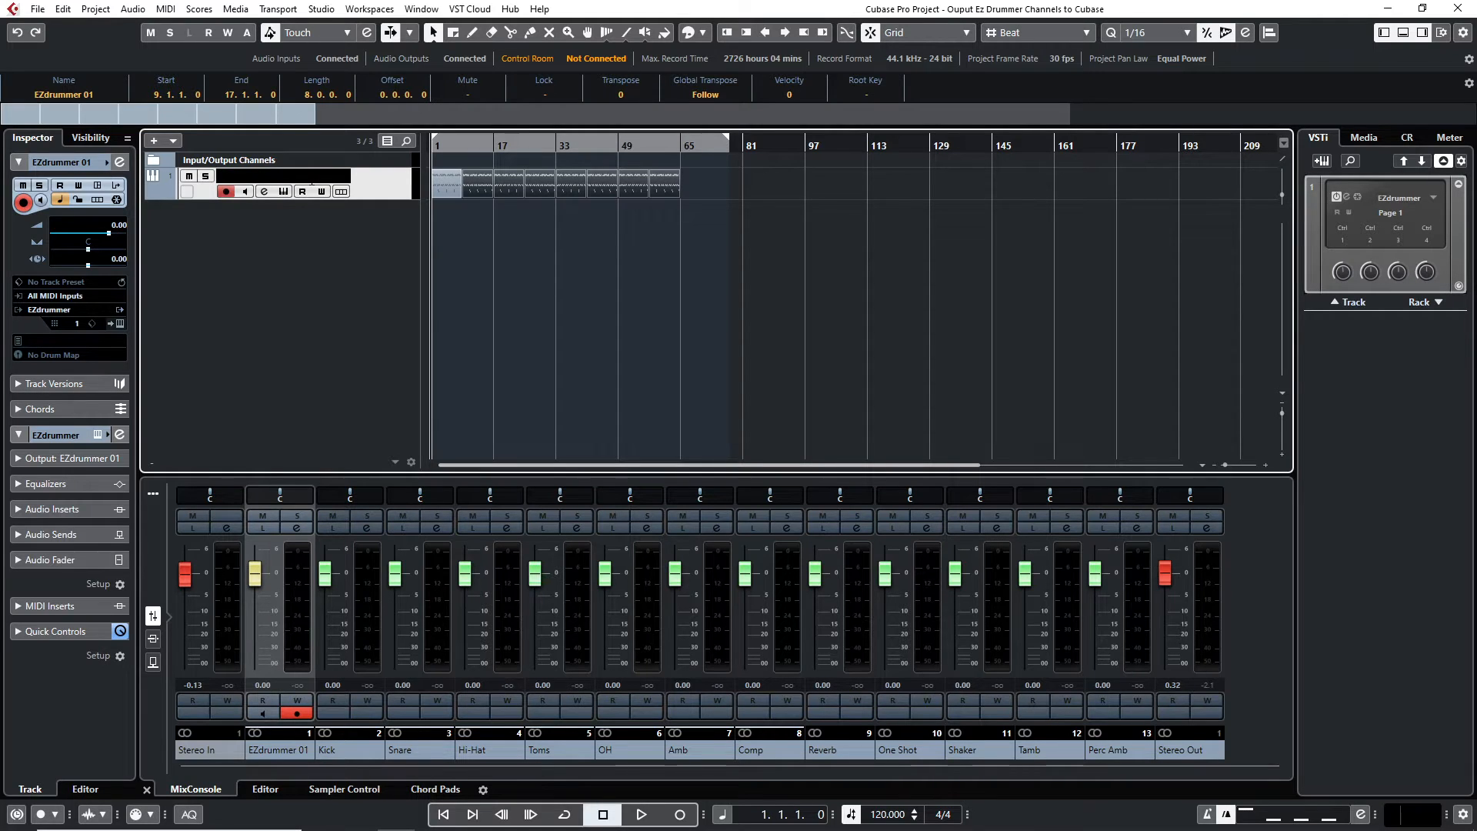
Name the EZdrummer instrument track and folder 'Drums', then start playback.
{"action": "type", "text": "Drums"}
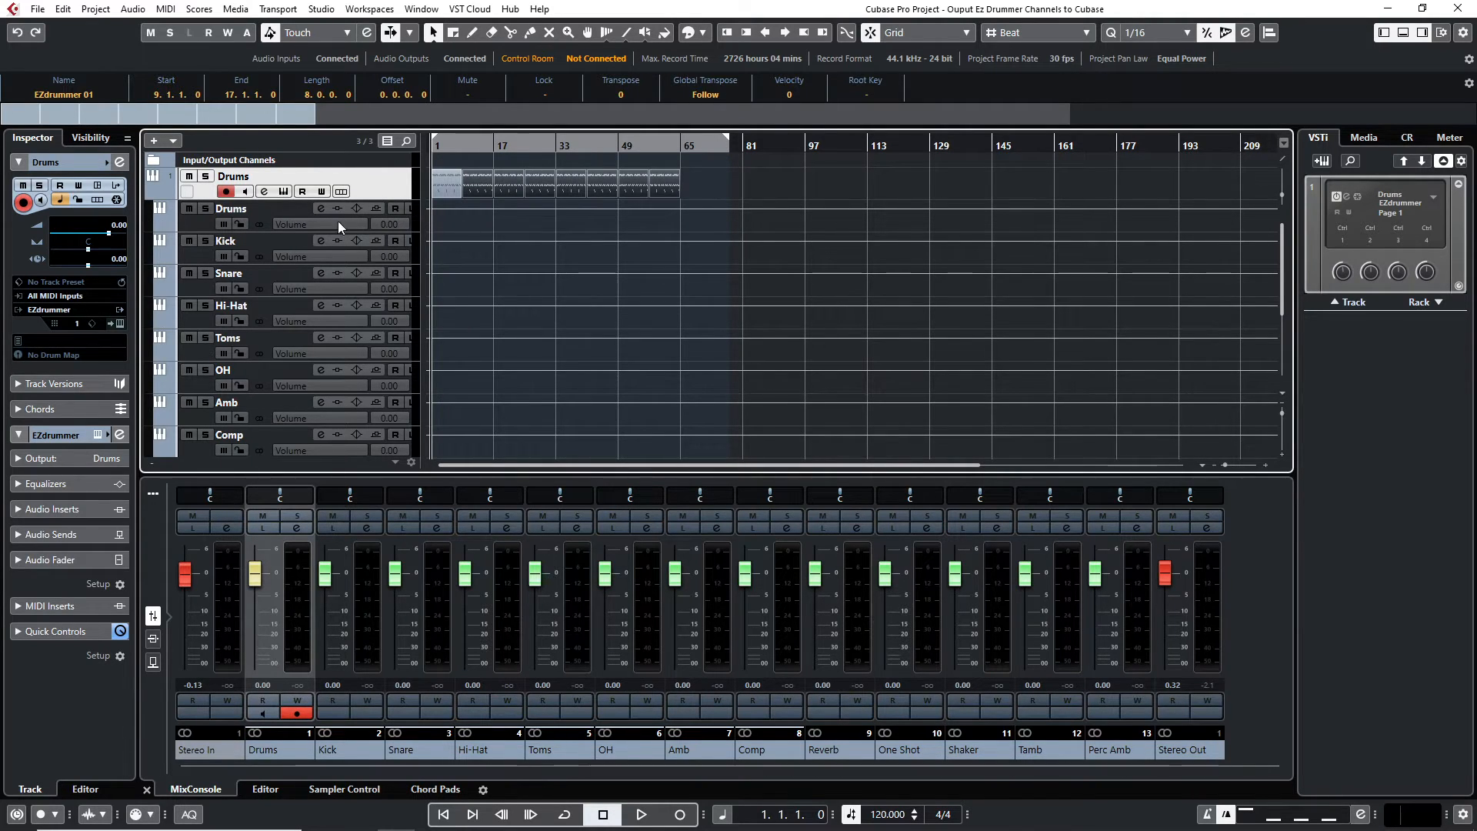
{"action": "double_click", "coordinate": [231, 208]}
{"action": "type", "text": "Kick"}
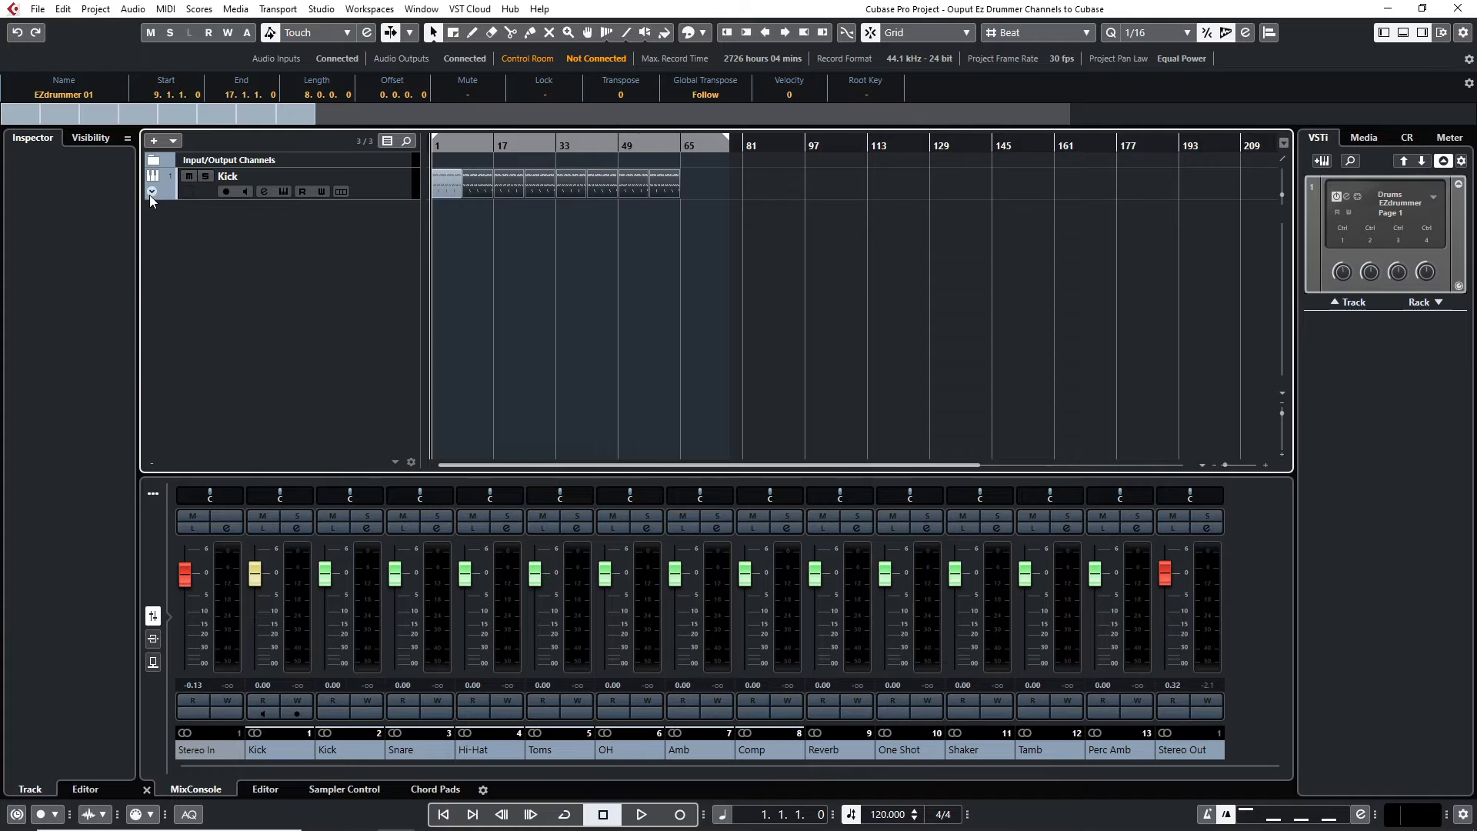
{"action": "left_click", "coordinate": [150, 192]}
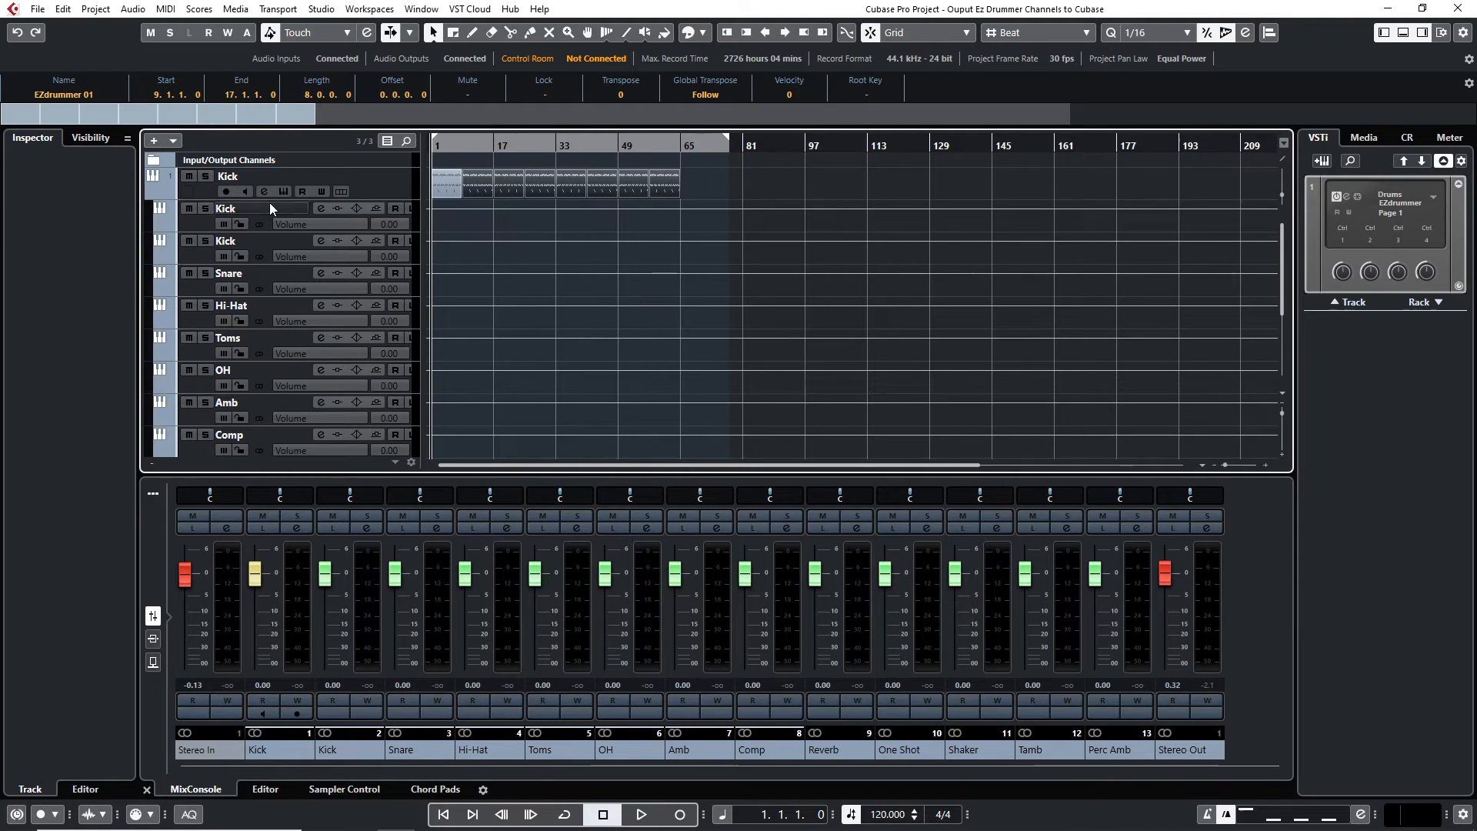
{"action": "left_click", "coordinate": [226, 209]}
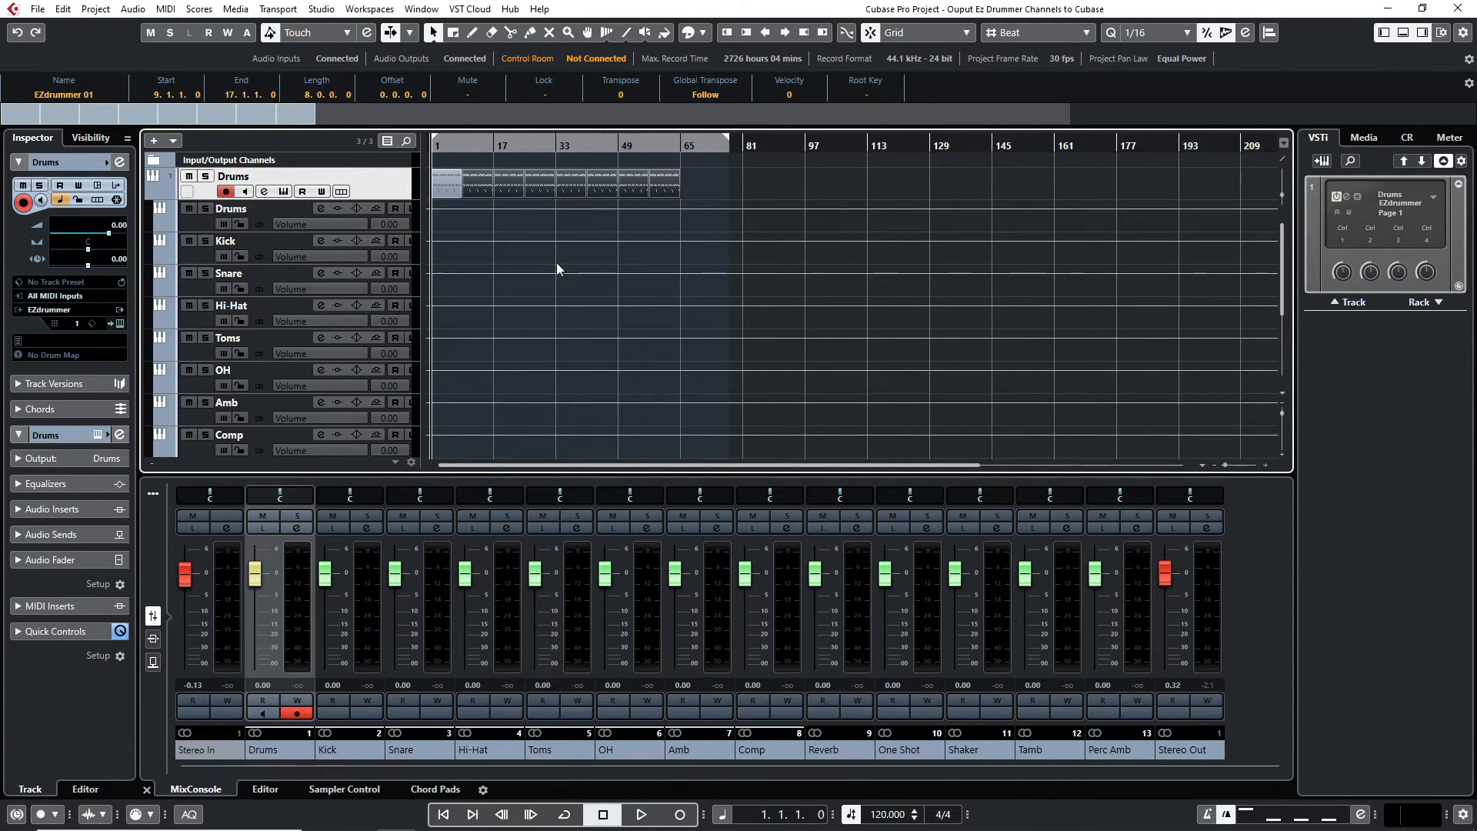
{"action": "mouse_move", "coordinate": [639, 814]}
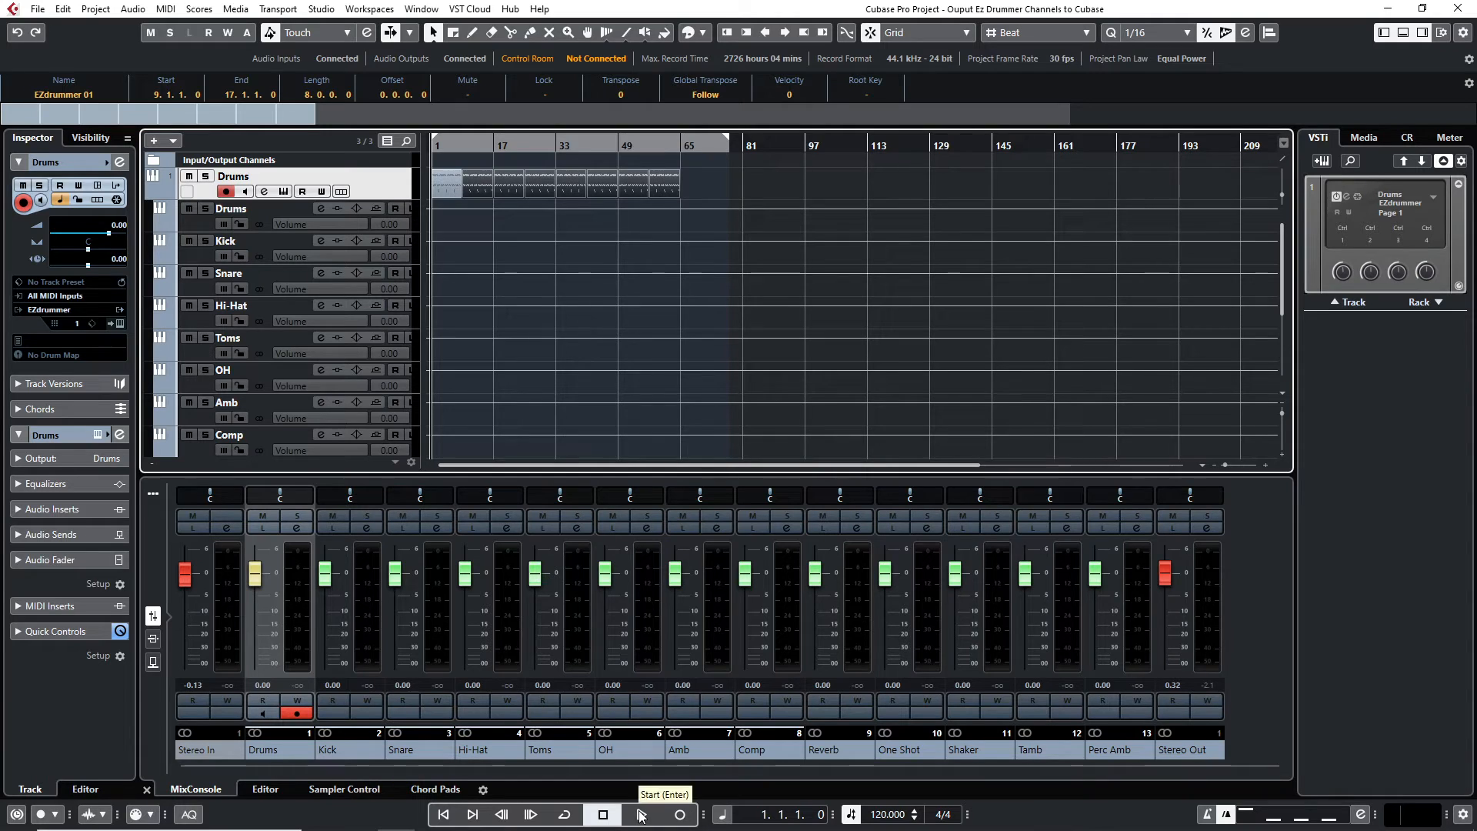
{"action": "left_click", "coordinate": [639, 814]}
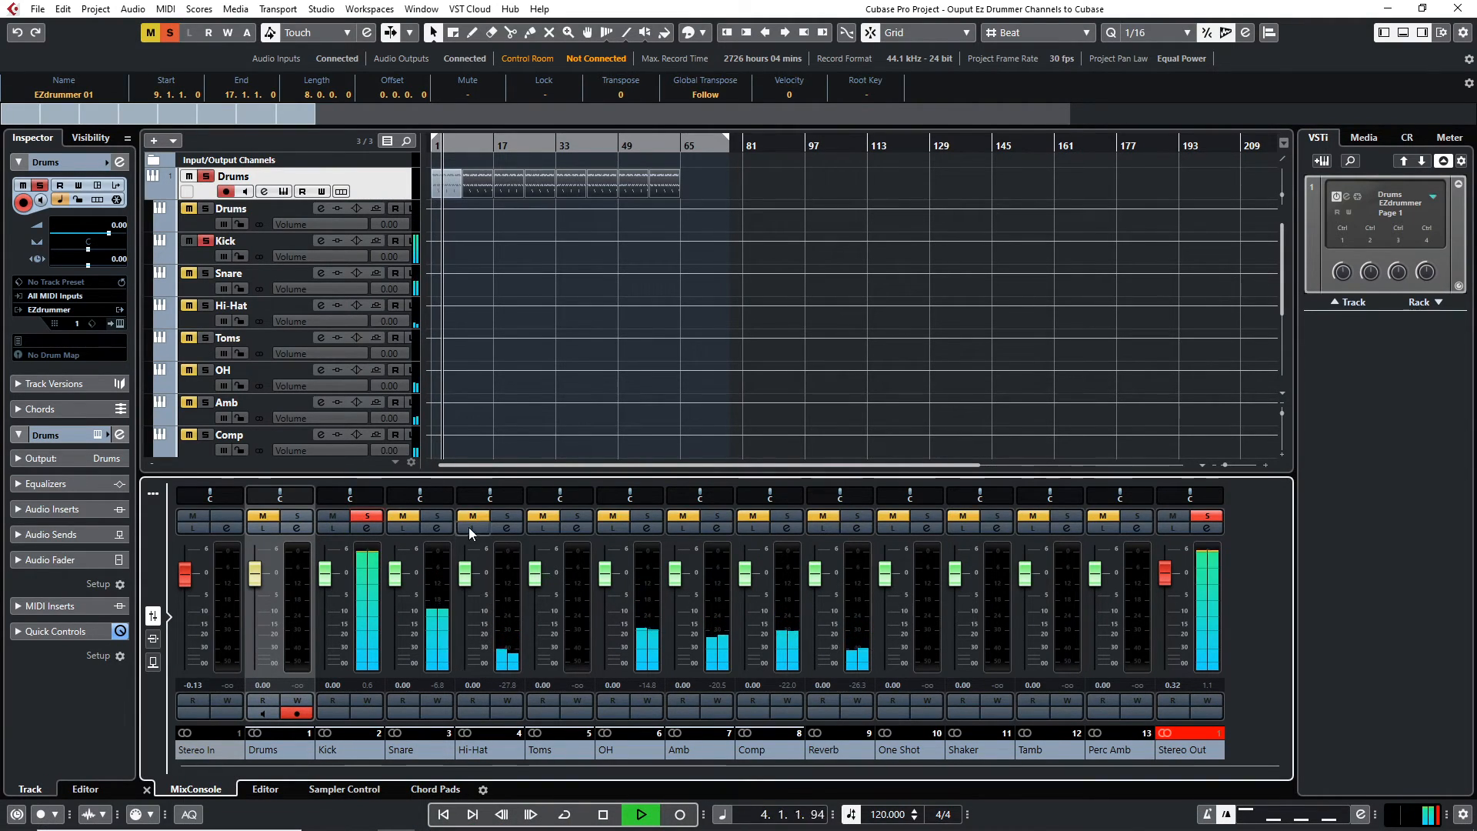
Toggle mute on the Hi-Hat channel during playback, then stop the transport.
{"action": "left_click", "coordinate": [435, 516]}
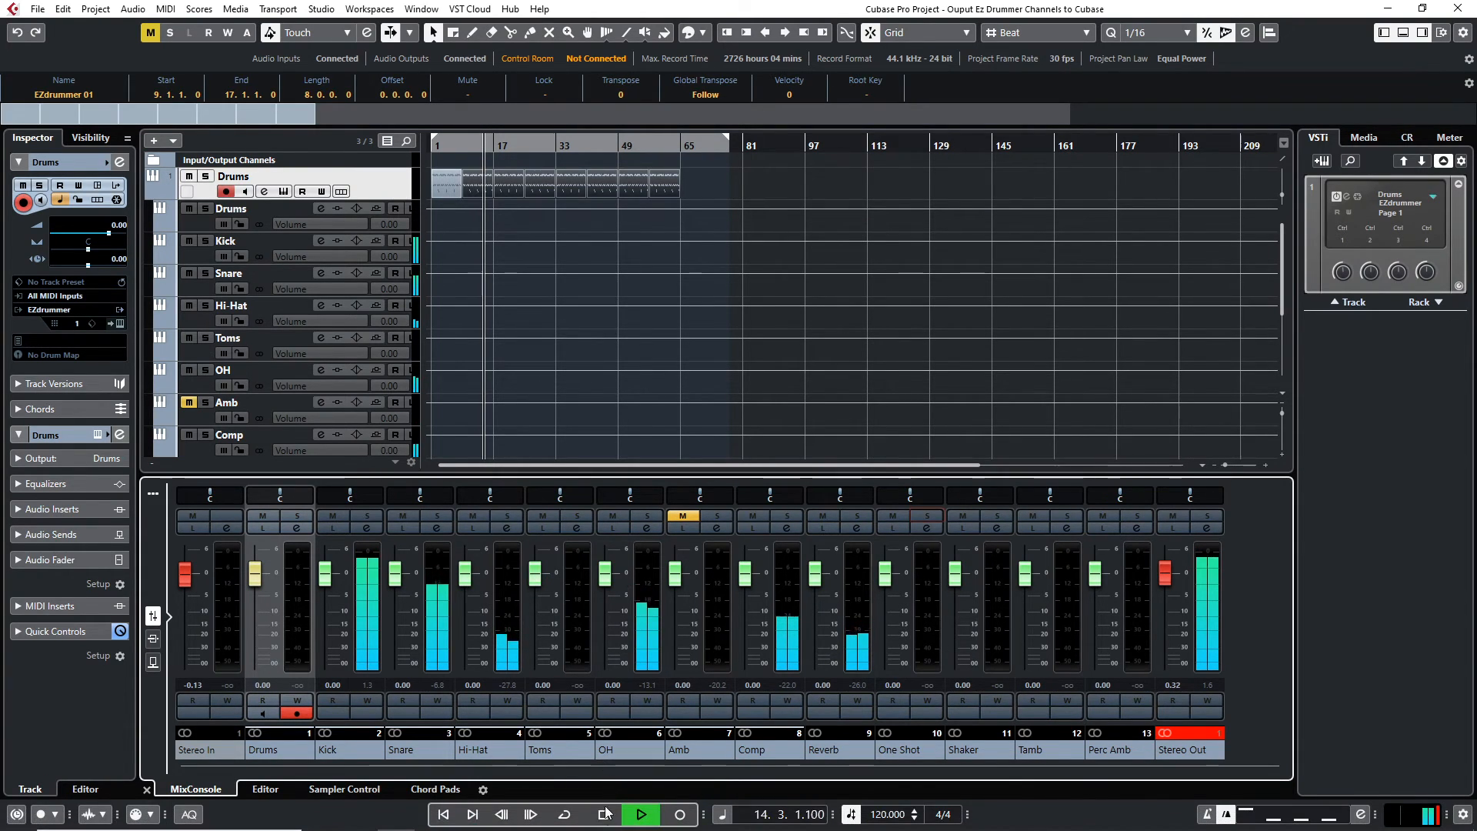
{"action": "left_click", "coordinate": [600, 814]}
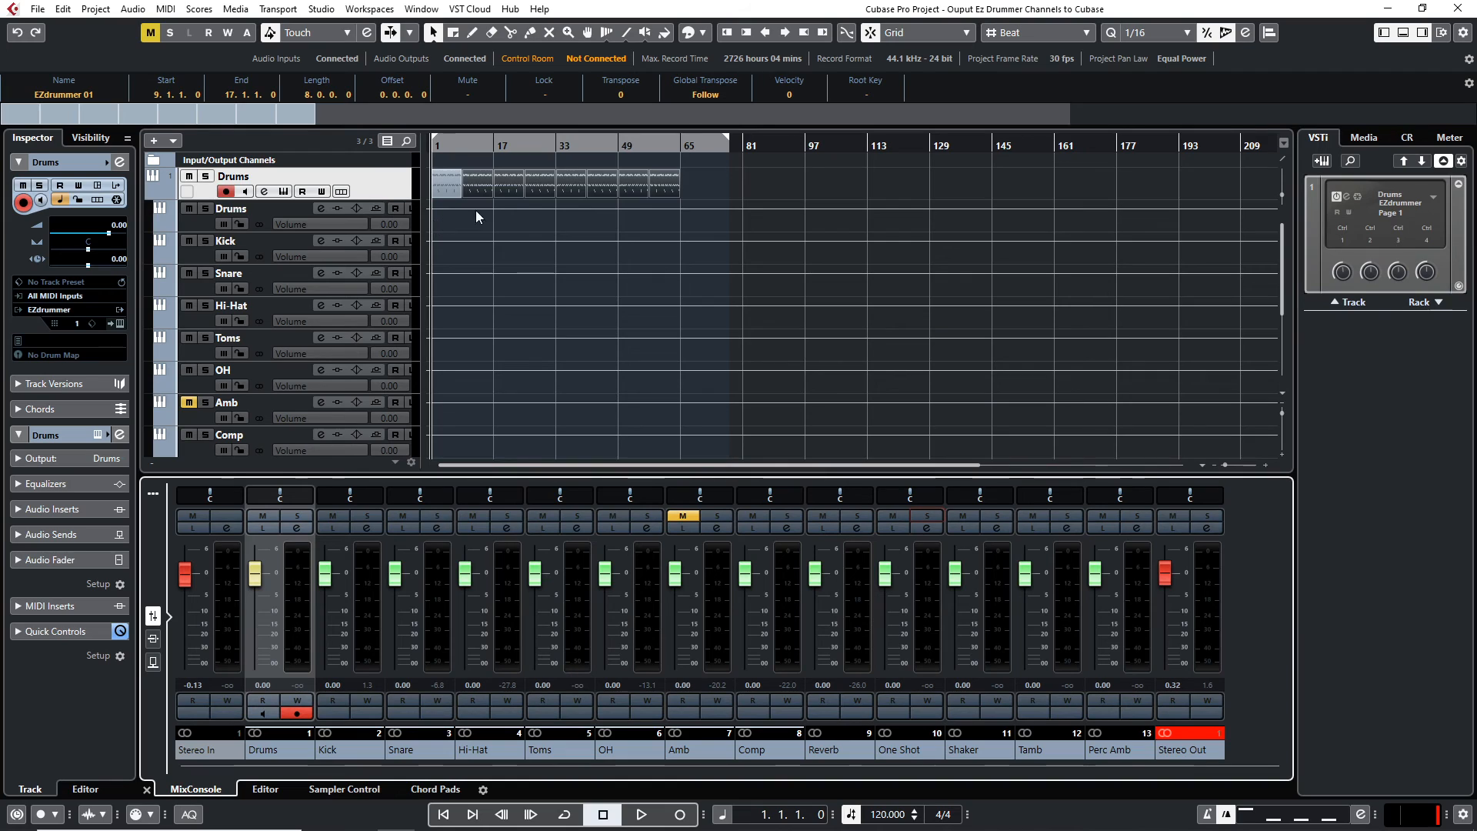
{"action": "mouse_move", "coordinate": [516, 227]}
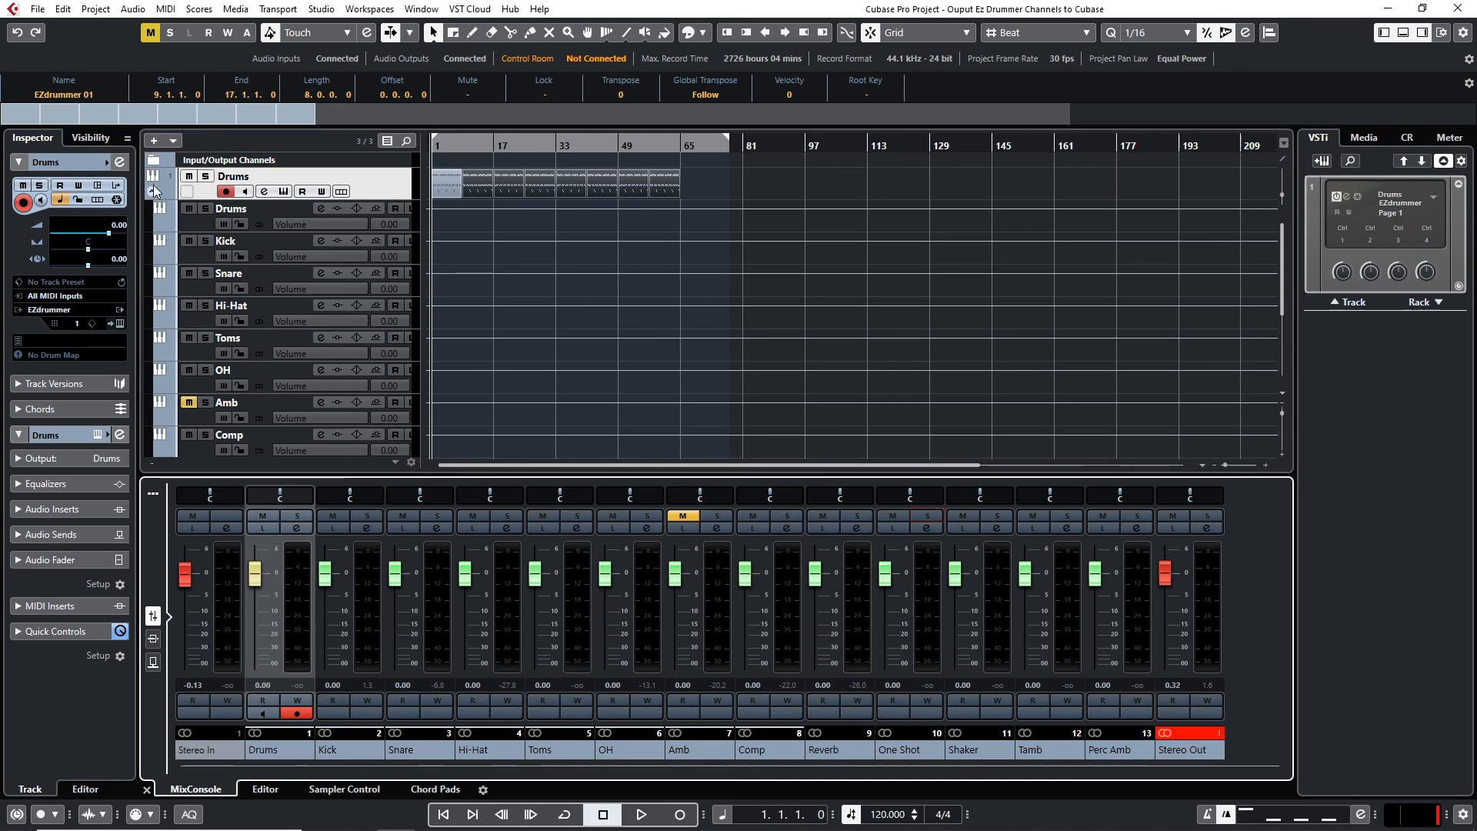
Collapse the Drums folder track in the project window.
{"action": "left_click", "coordinate": [156, 191]}
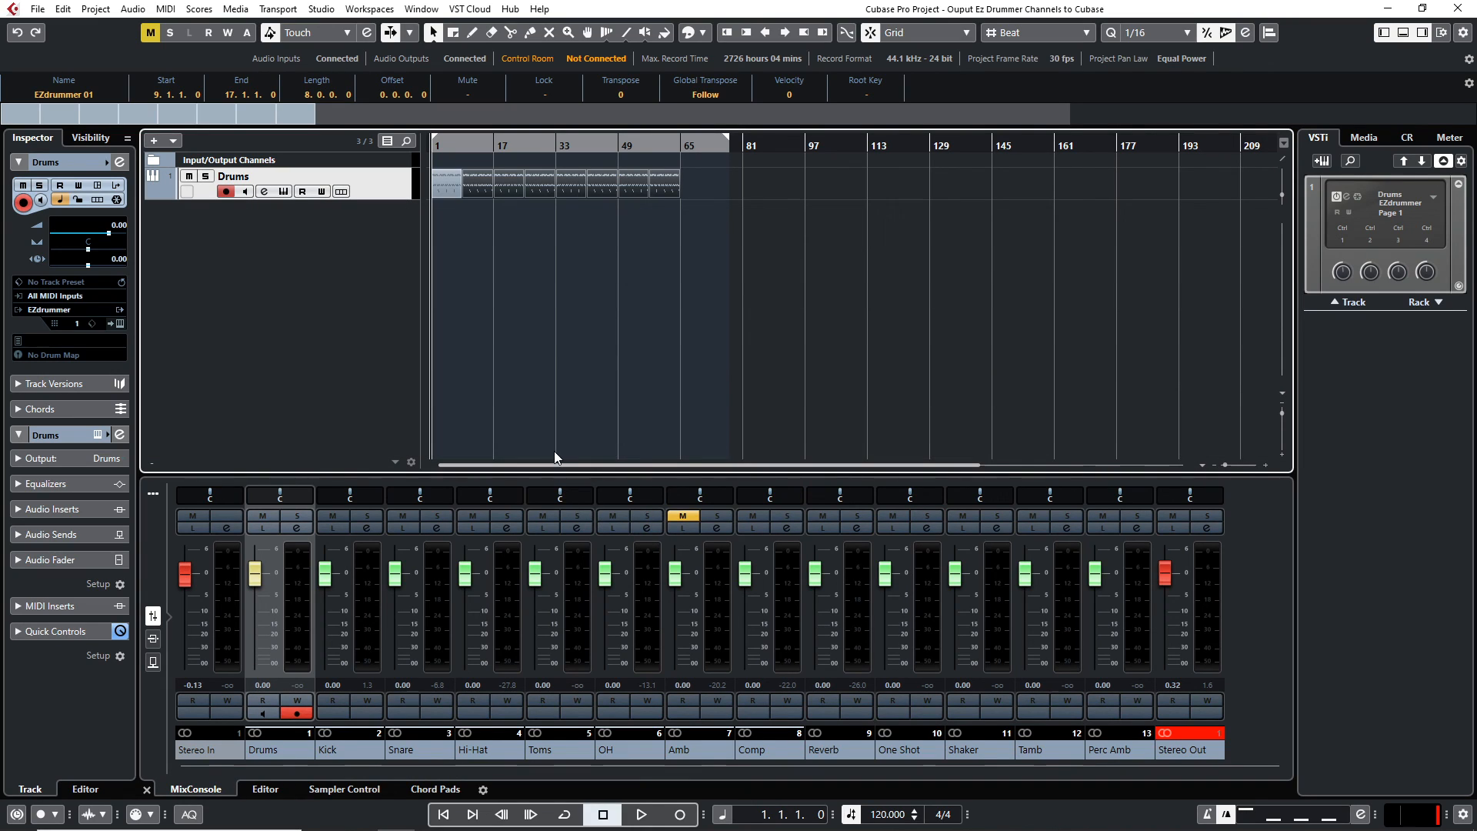